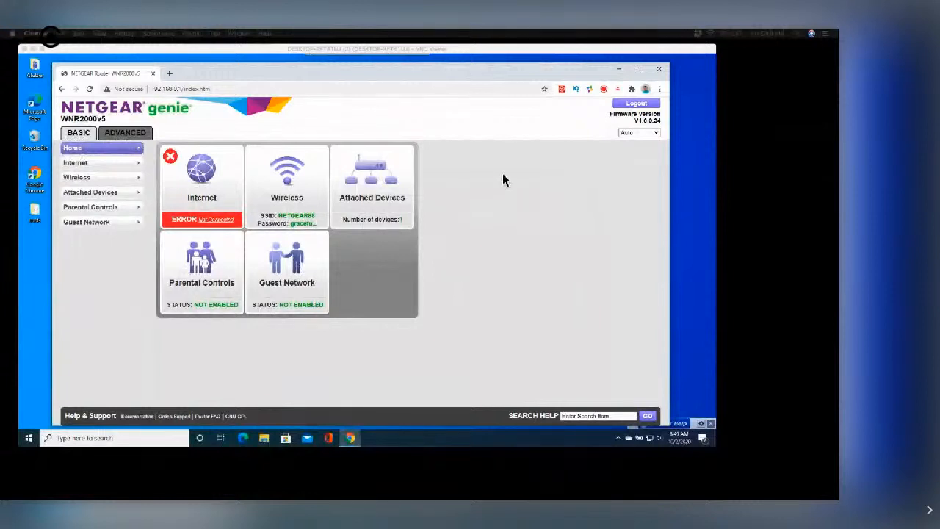
mouse_move(300, 94)
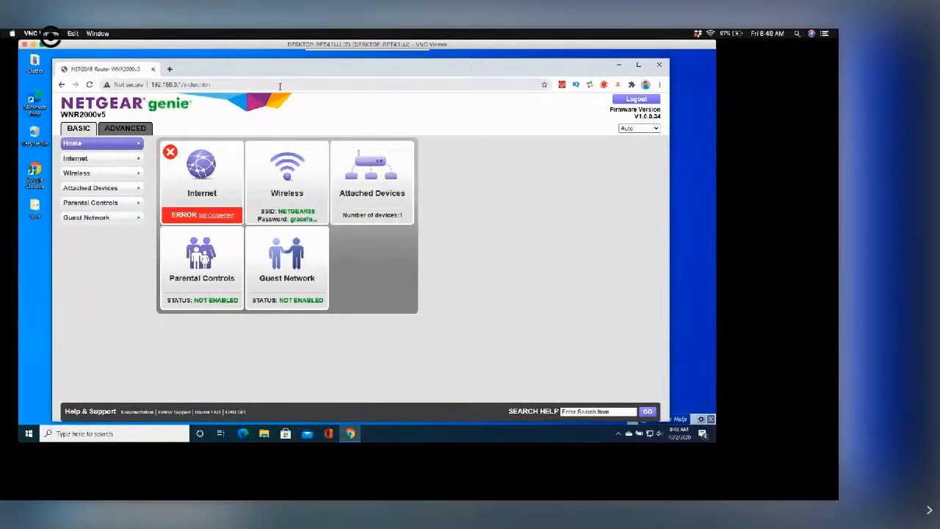
mouse_move(337, 79)
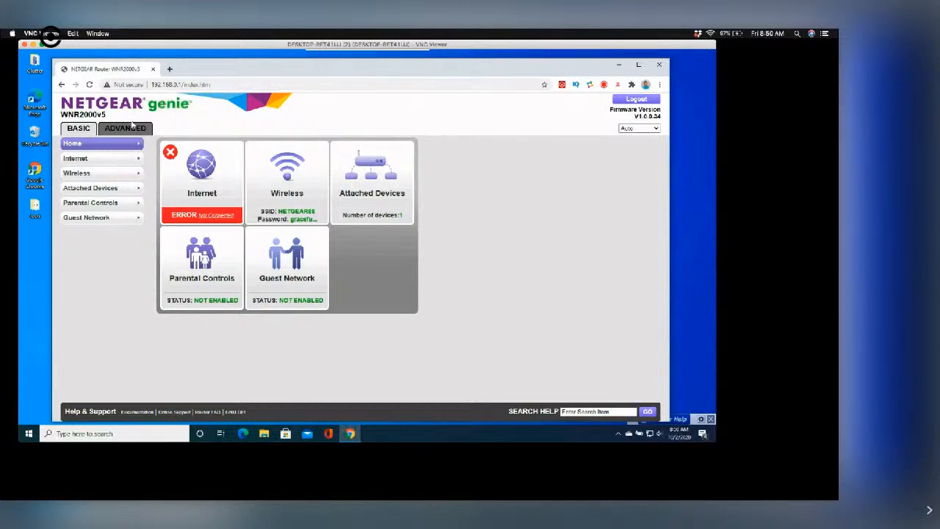
mouse_move(110, 267)
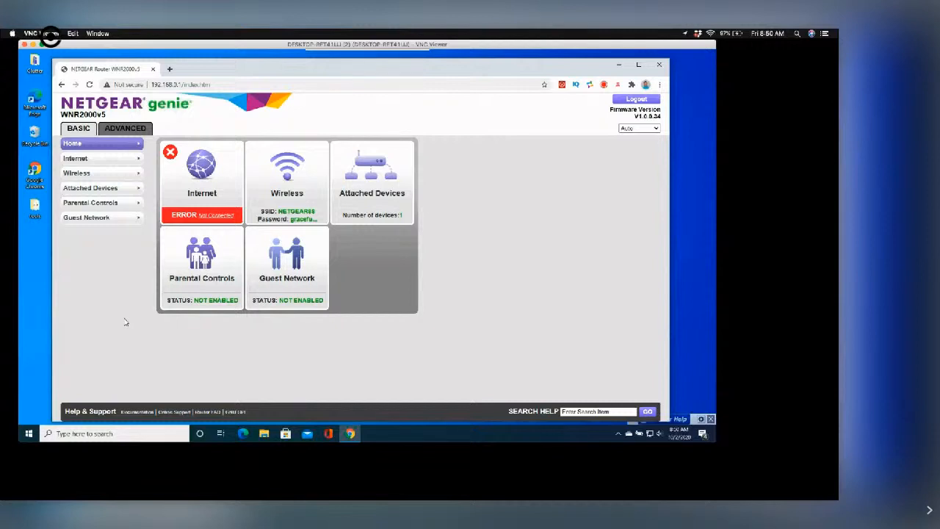
mouse_move(33, 404)
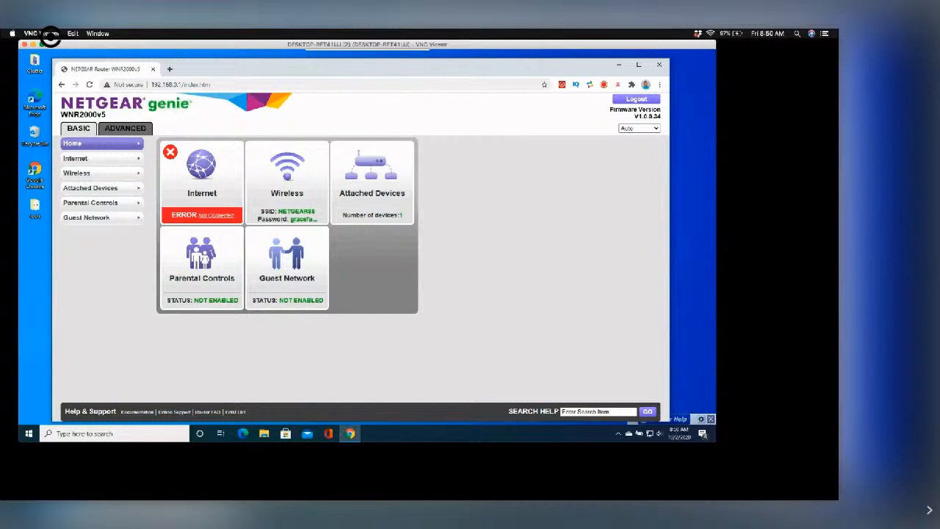
mouse_move(132, 275)
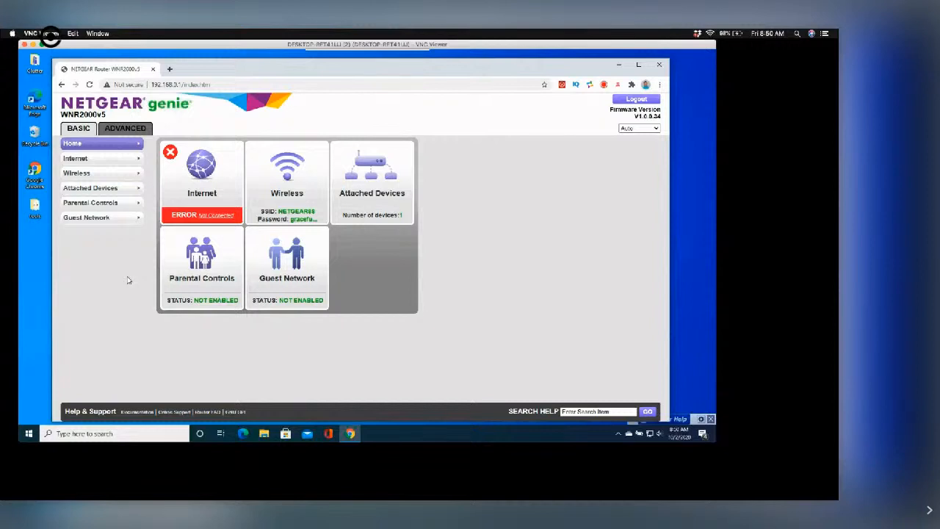
mouse_move(36, 332)
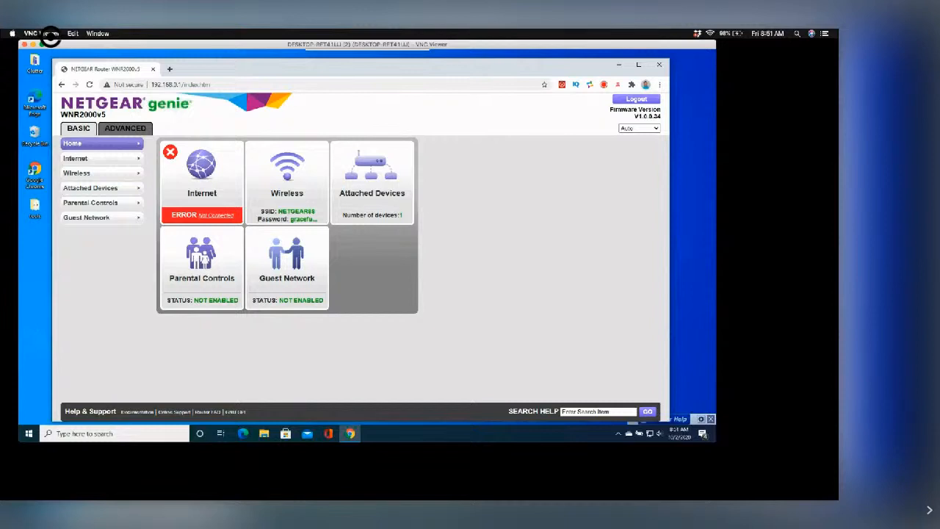
mouse_move(118, 158)
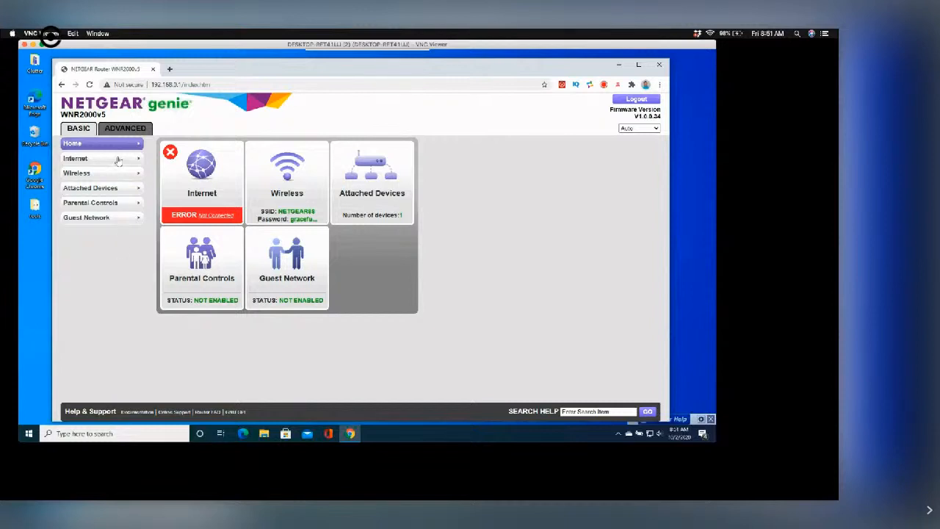
Sign in to the router and load the Internet Setup page from the BASIC menu
click(76, 159)
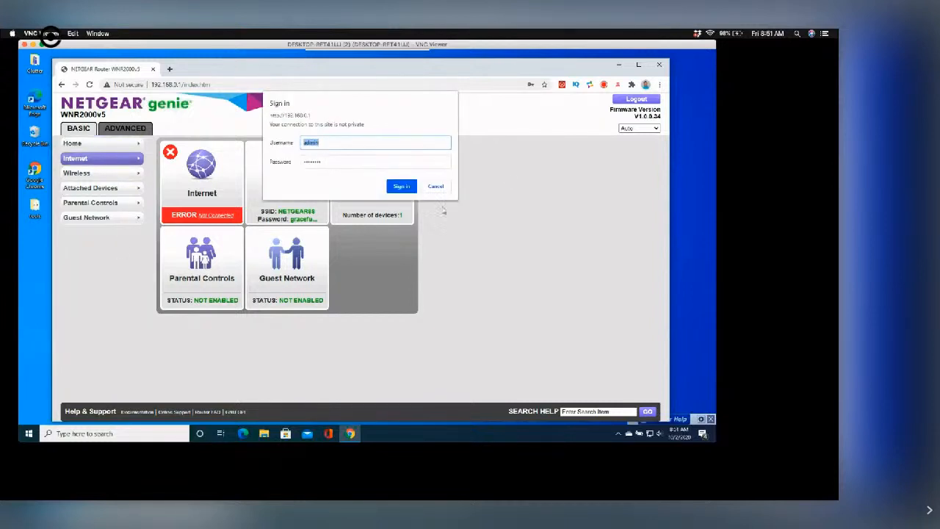
click(401, 185)
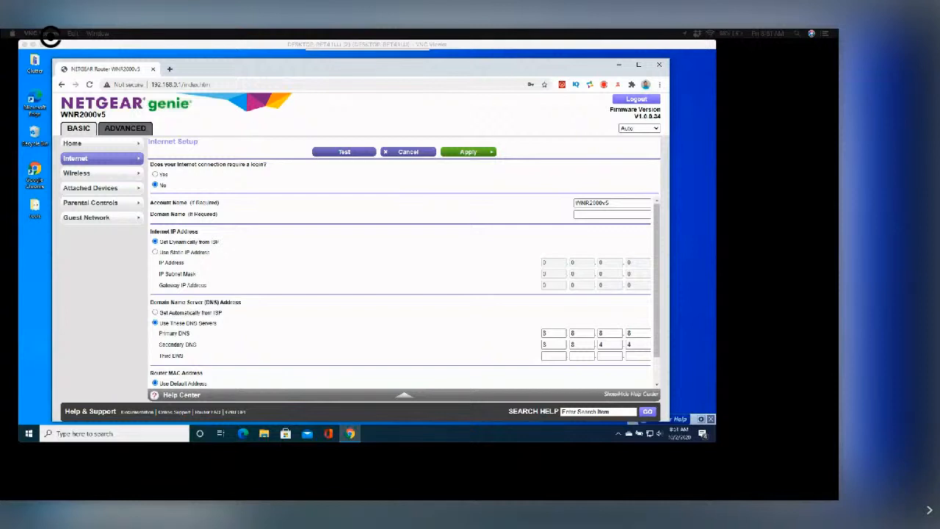
mouse_move(317, 226)
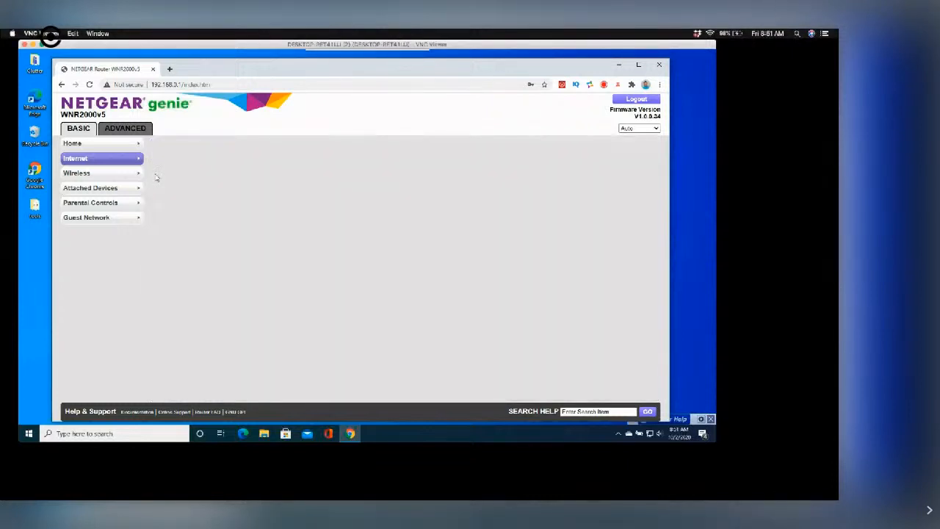
Review the PPPoE login fields, then reload Internet Setup to discard changes
click(75, 158)
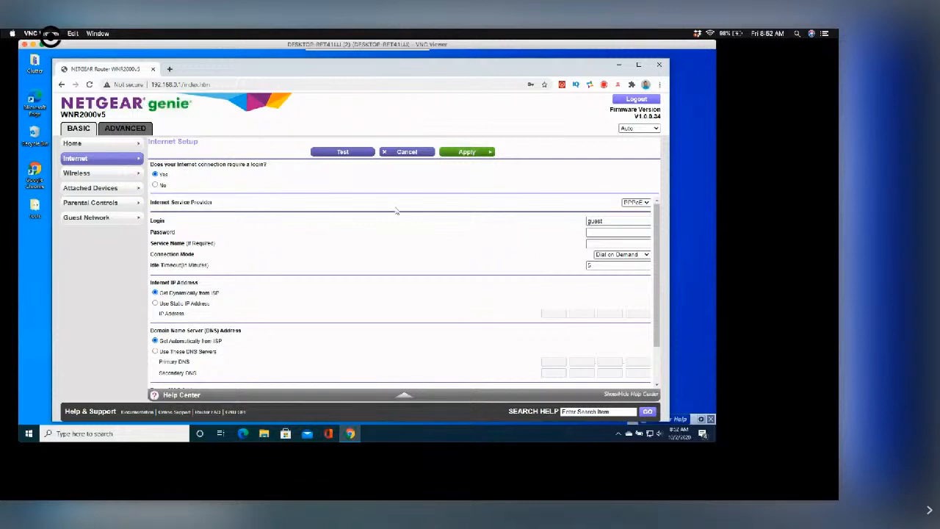
scroll(down, 3)
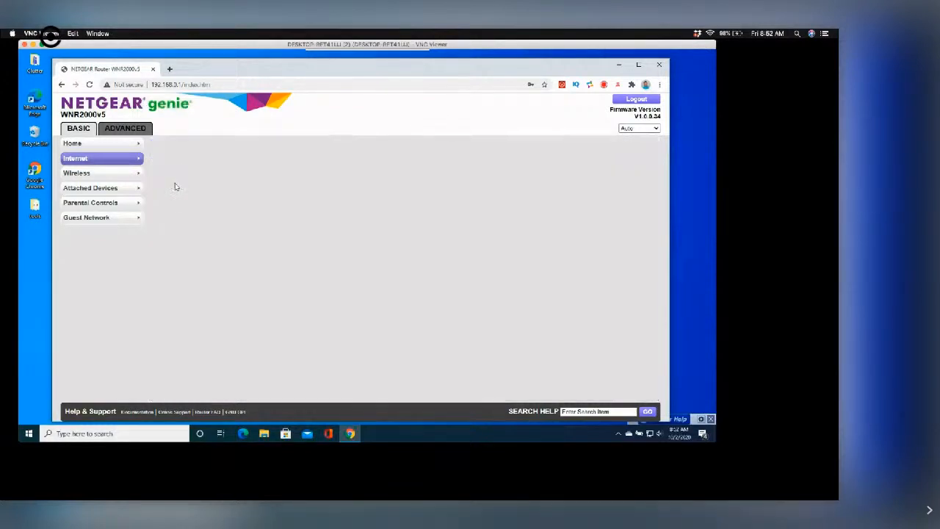
click(77, 159)
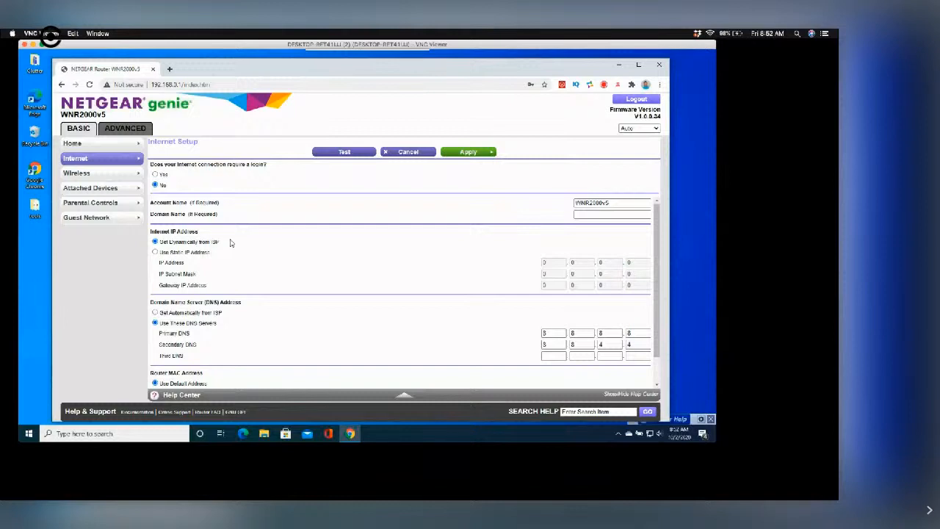
mouse_move(252, 253)
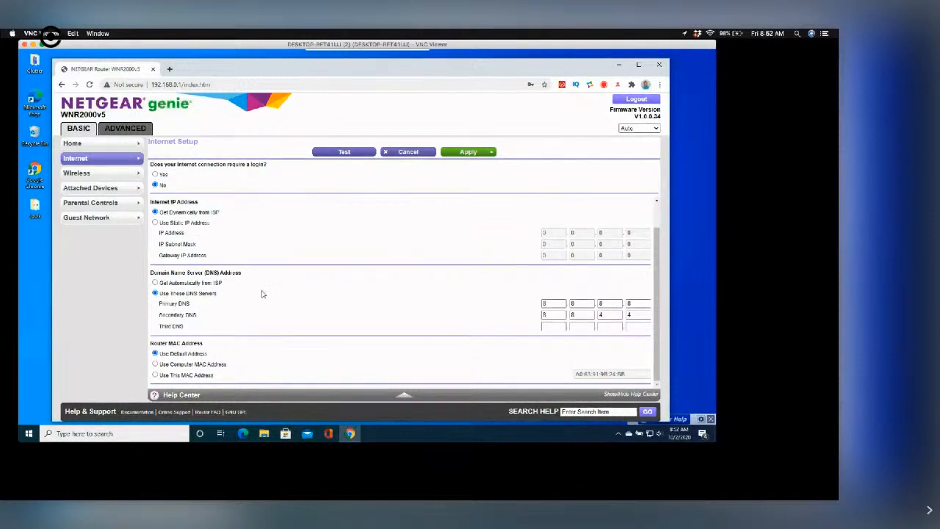
Set the DNS address to 'Get Automatically from ISP'
click(156, 282)
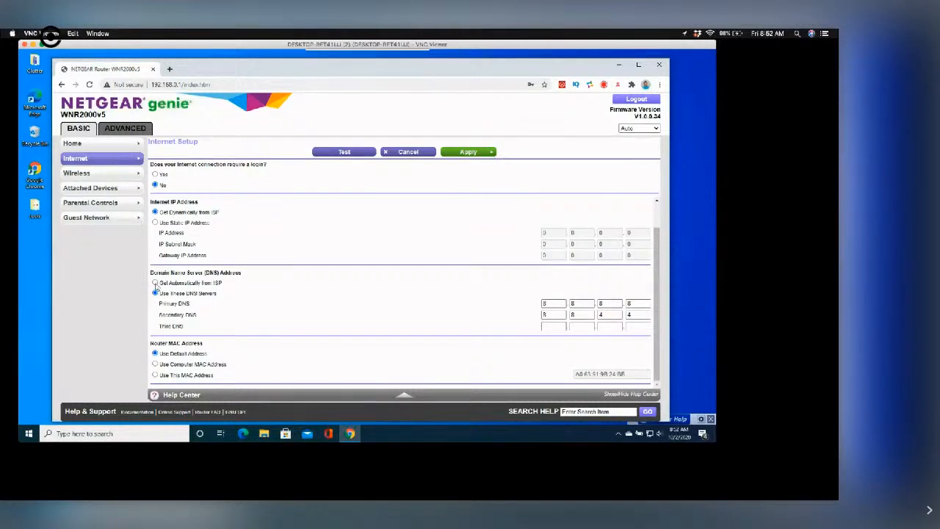
click(155, 282)
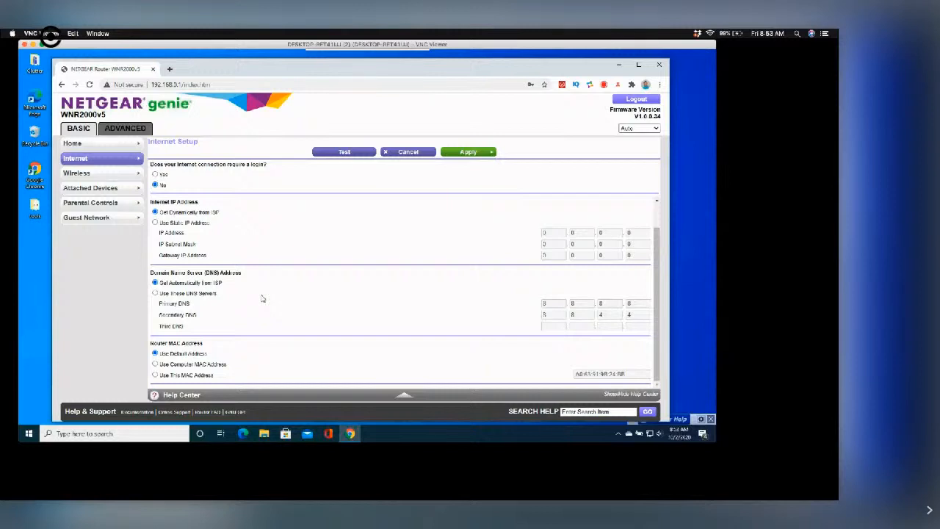
mouse_move(218, 299)
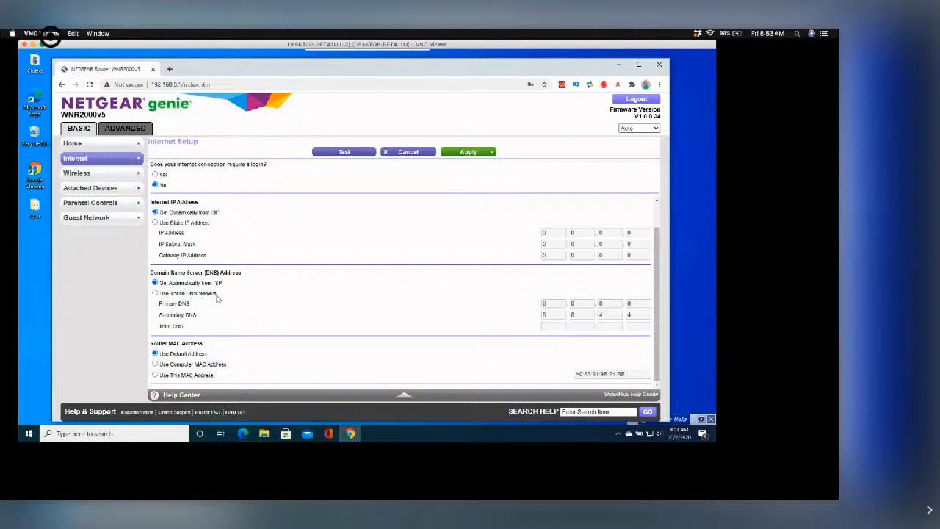
mouse_move(223, 304)
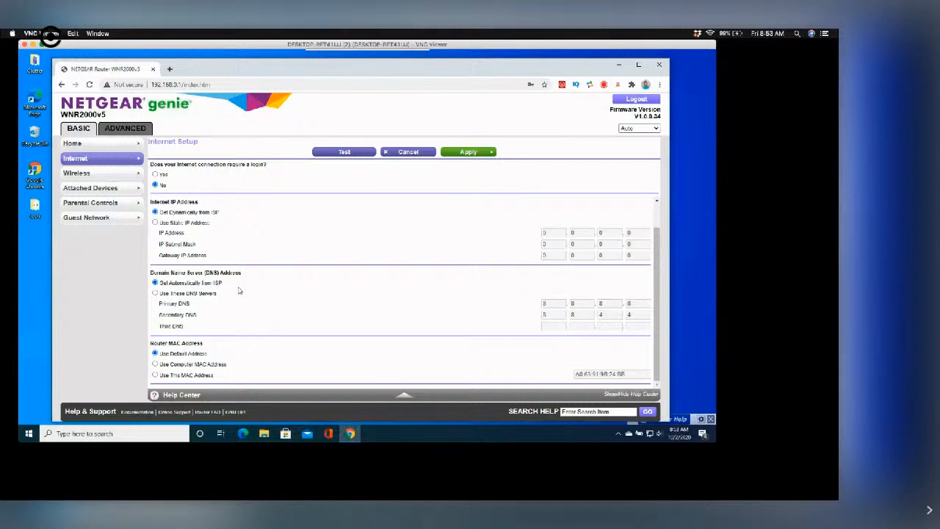
mouse_move(246, 296)
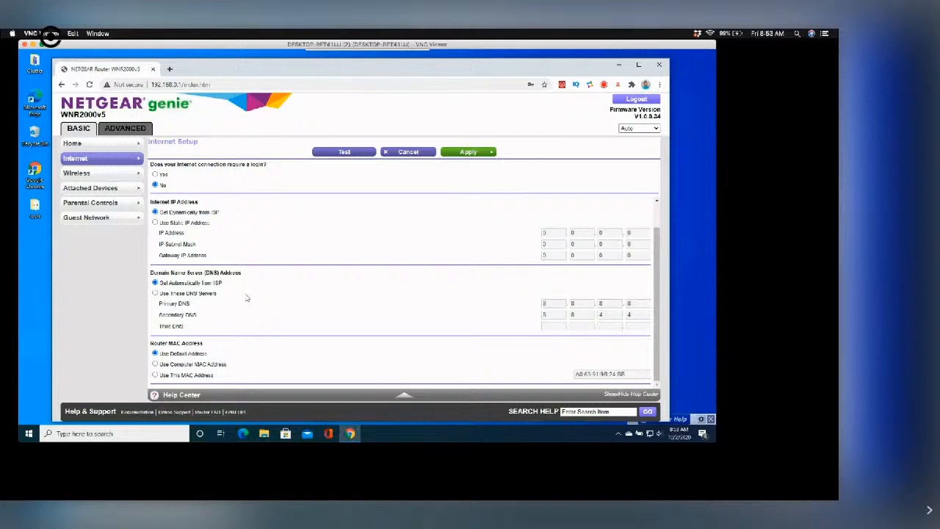
mouse_move(156, 291)
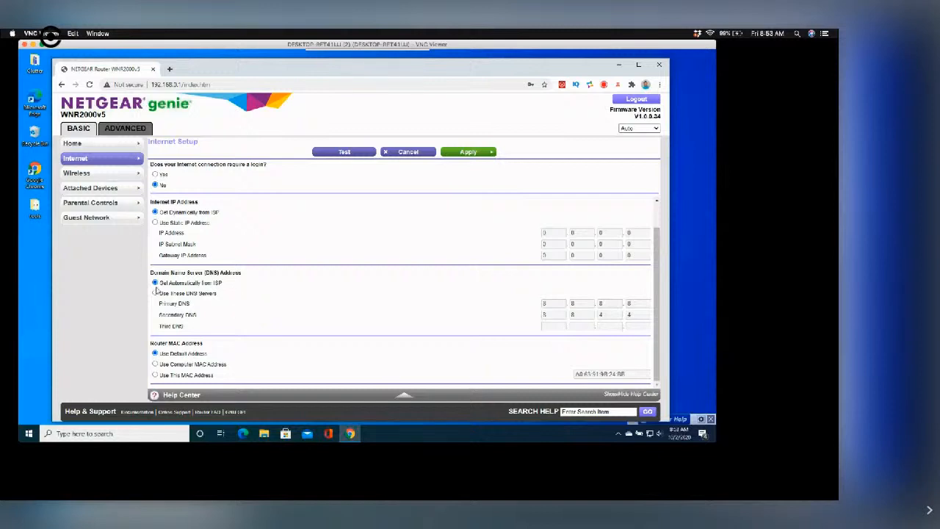
click(155, 294)
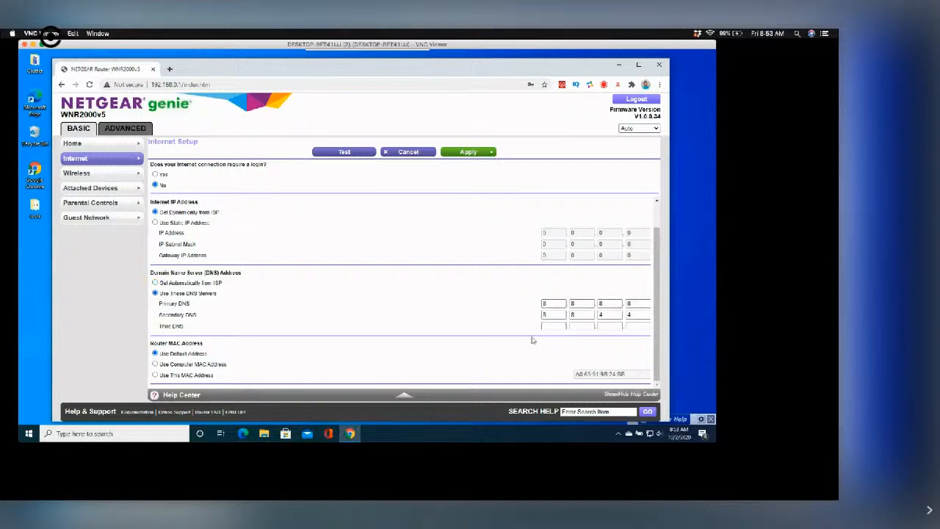
click(553, 302)
text(0)
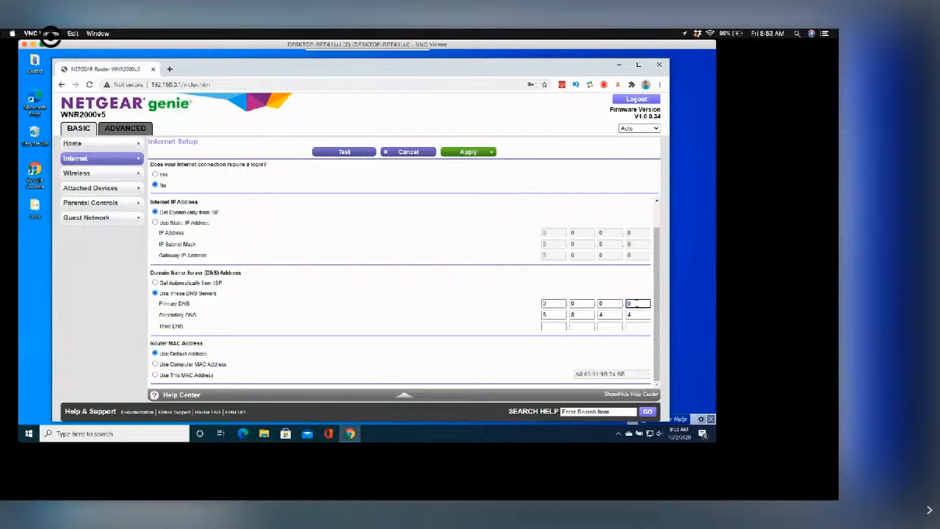
click(552, 315)
text(0)
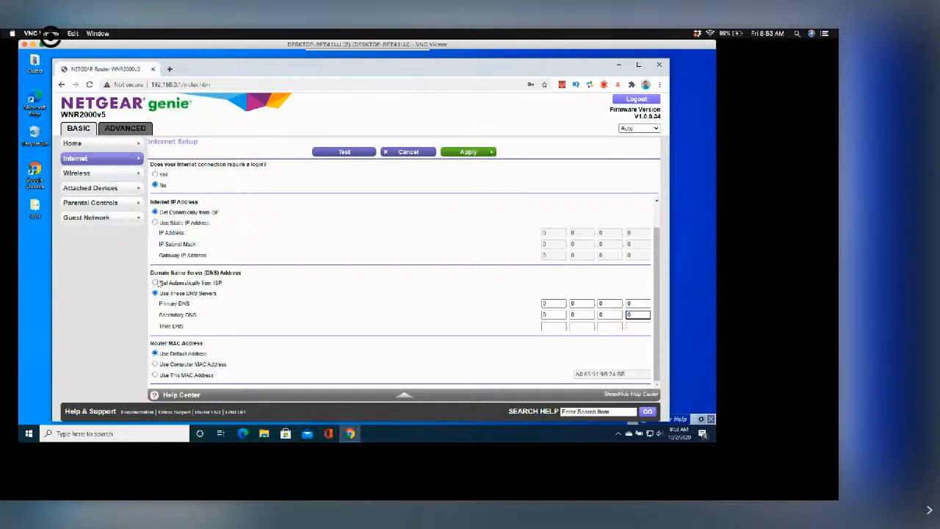
click(155, 282)
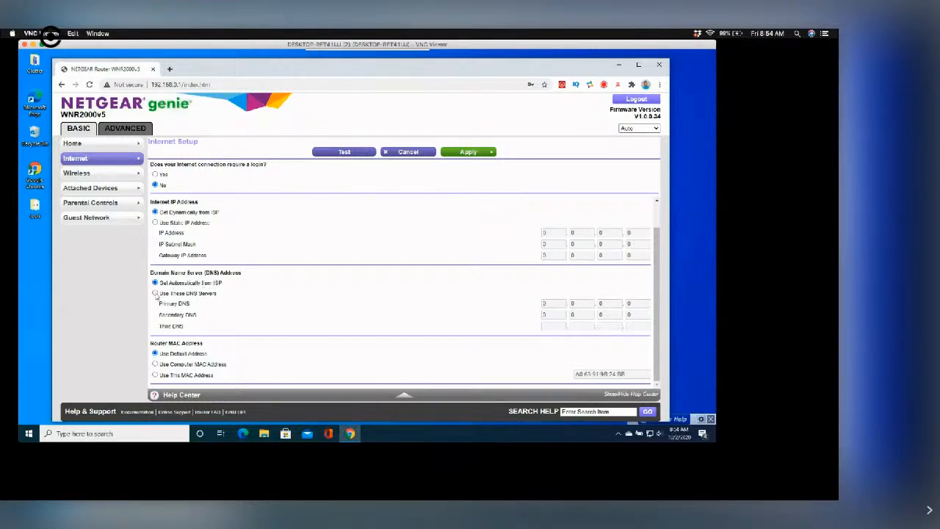
Select 'Use These DNS Servers' and enter 4 in the secondary DNS address
click(156, 292)
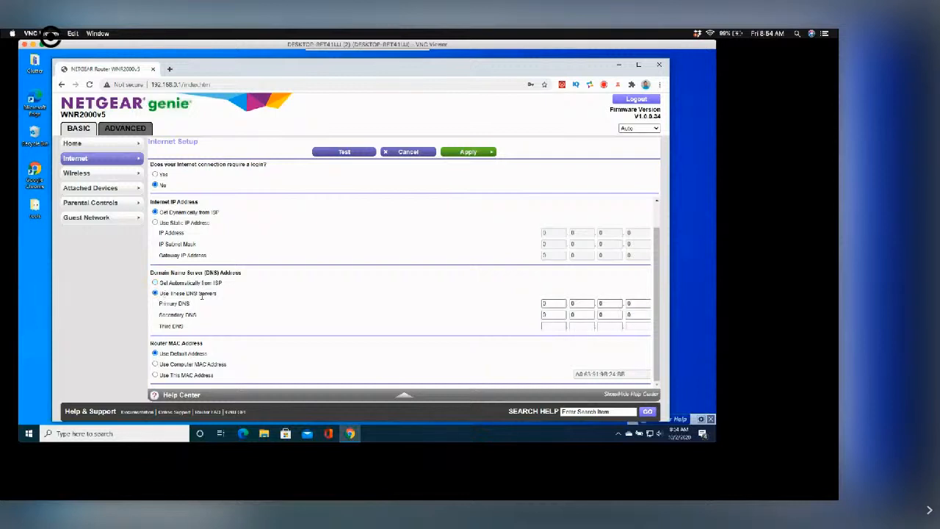
click(552, 303)
text(8)
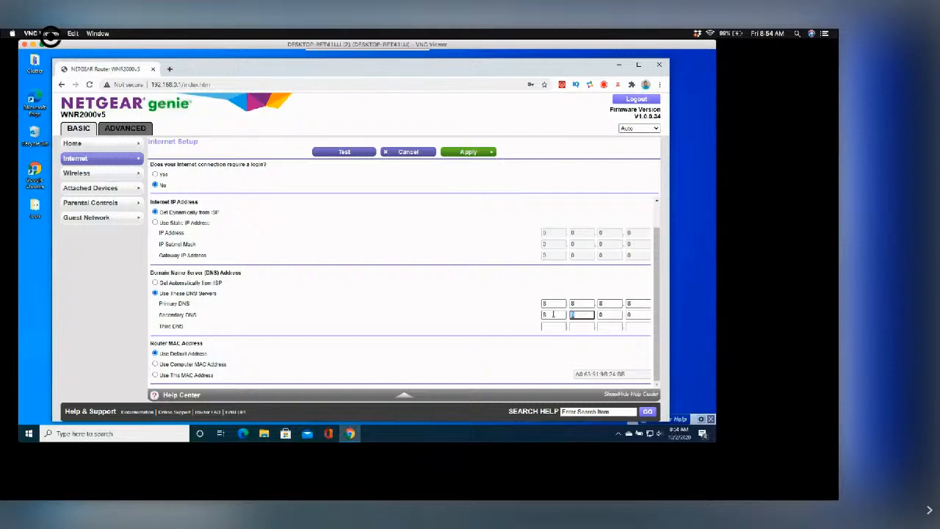
text(4)
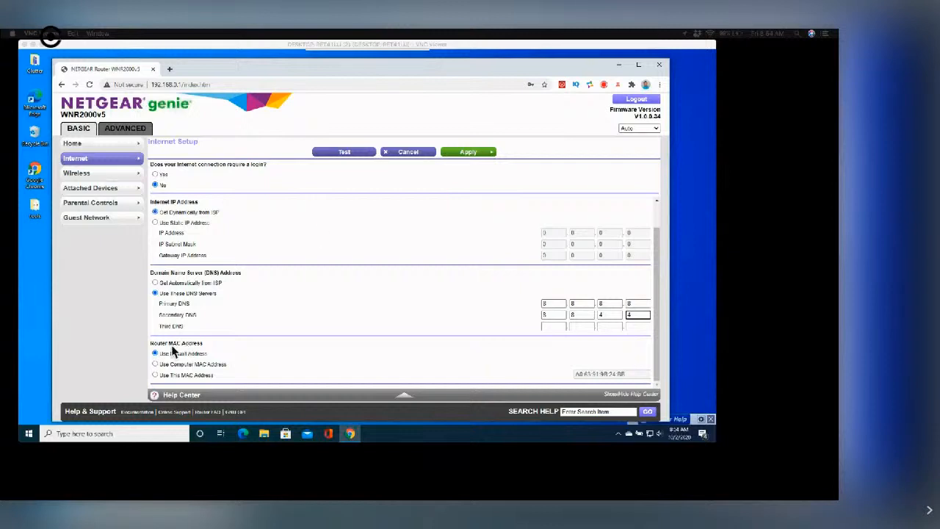
mouse_move(198, 357)
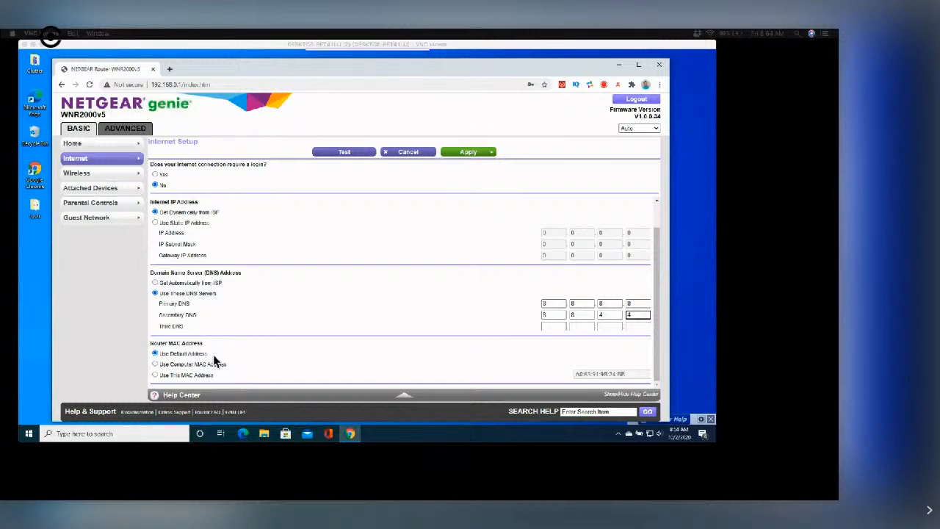
mouse_move(194, 354)
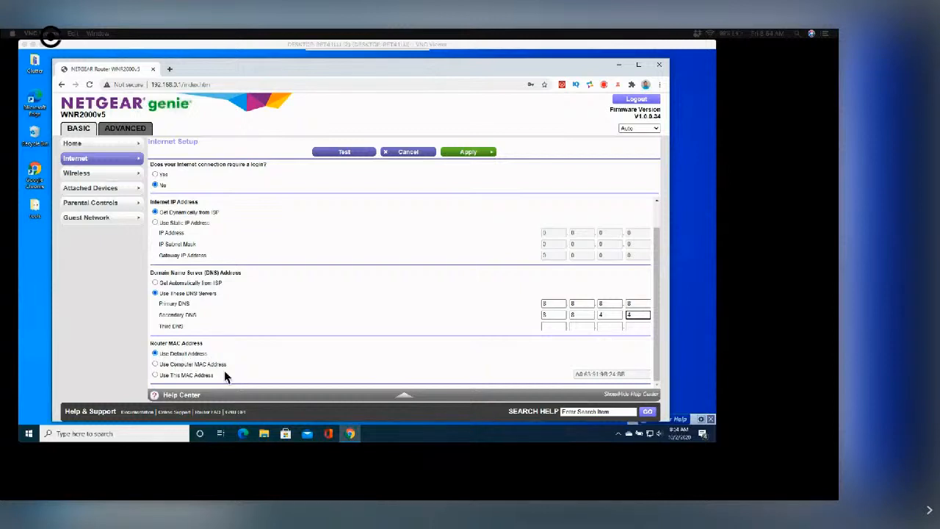
mouse_move(359, 374)
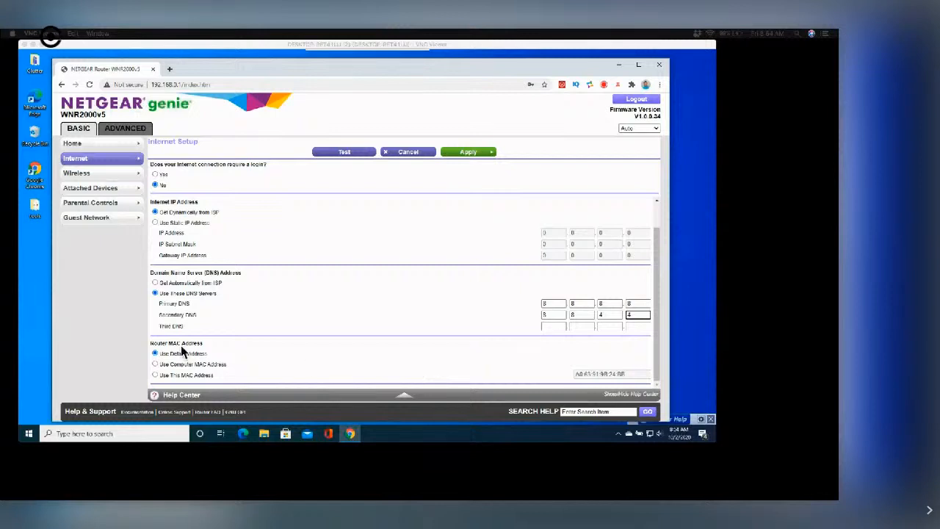
mouse_move(257, 360)
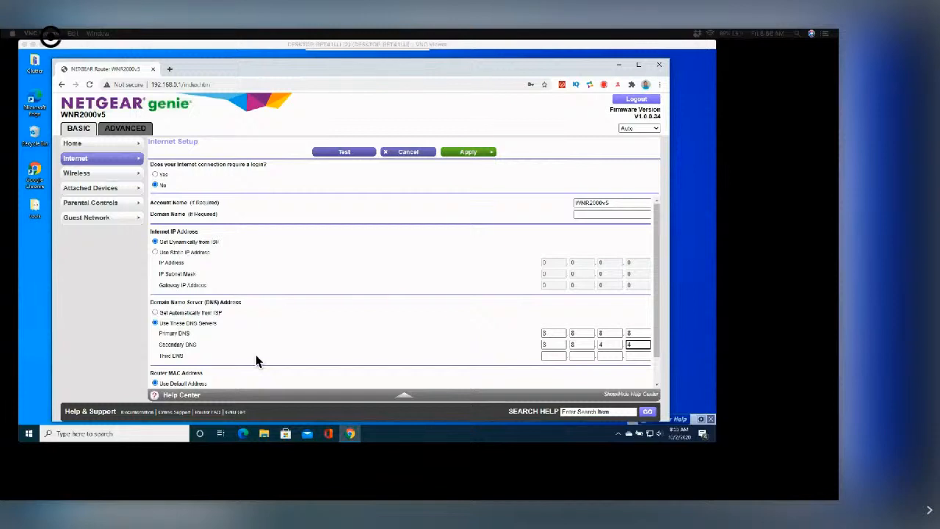
mouse_move(209, 162)
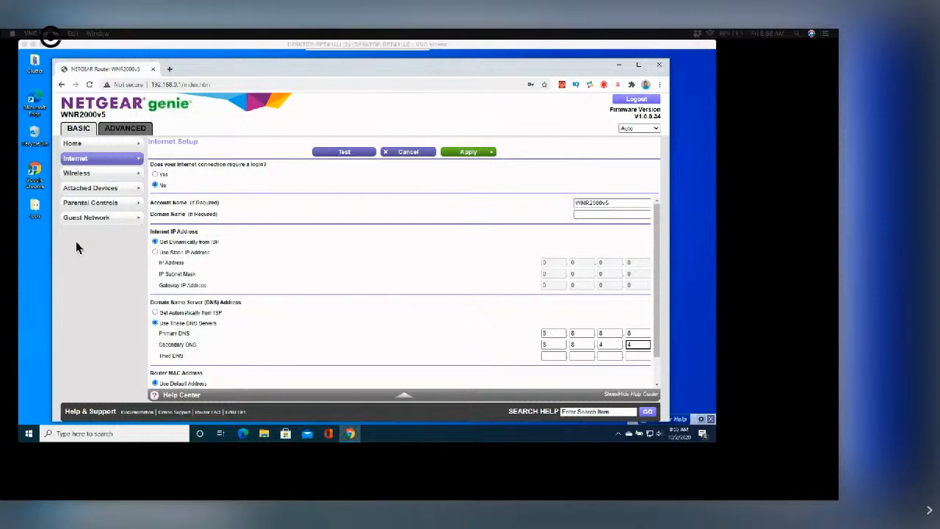
mouse_move(115, 269)
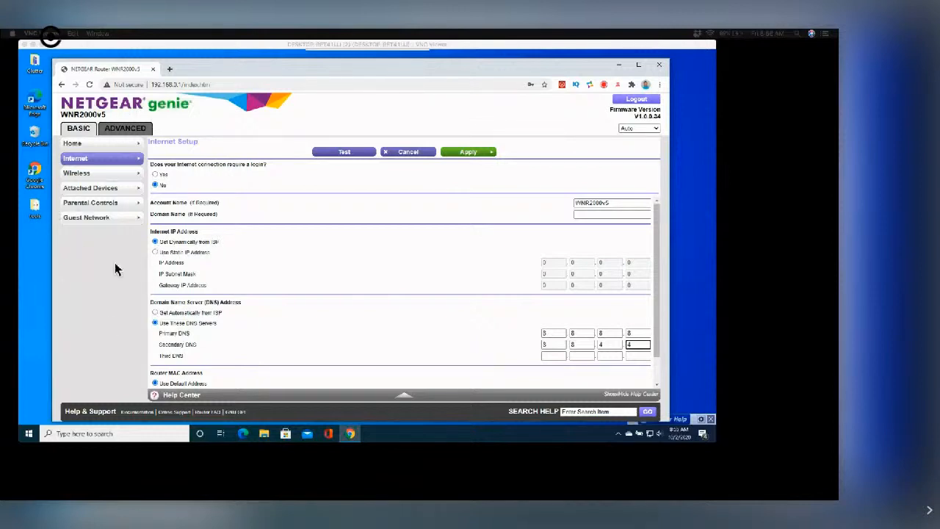
mouse_move(120, 285)
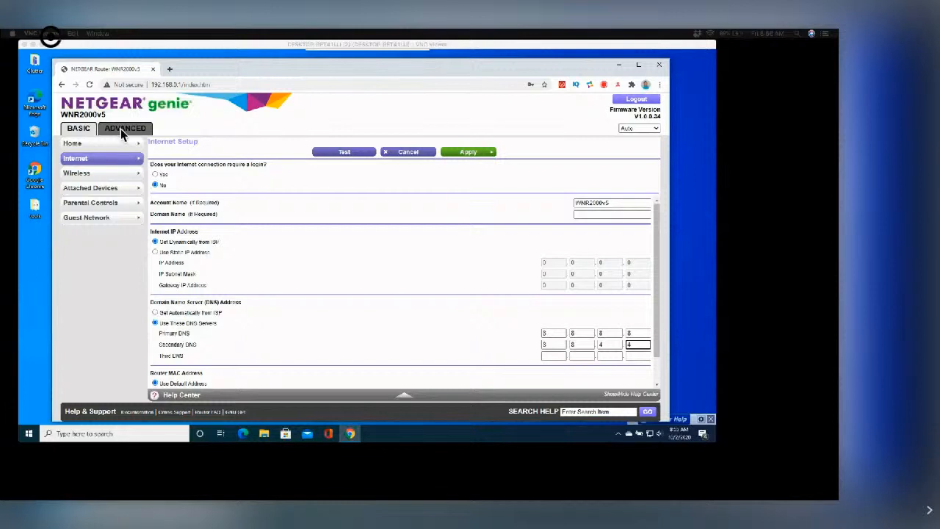
Go to ADVANCED > Setup > LAN Setup showing LAN IP, subnet mask and DHCP range
click(125, 128)
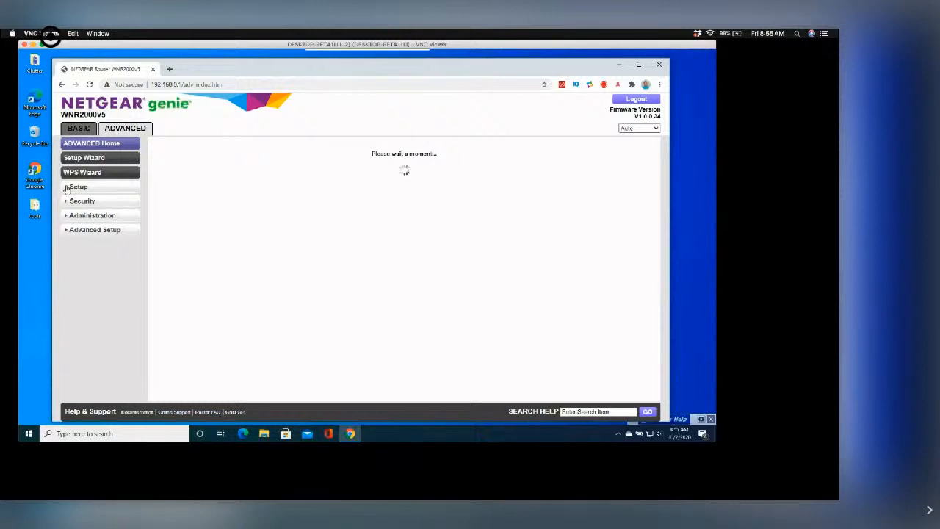
click(79, 185)
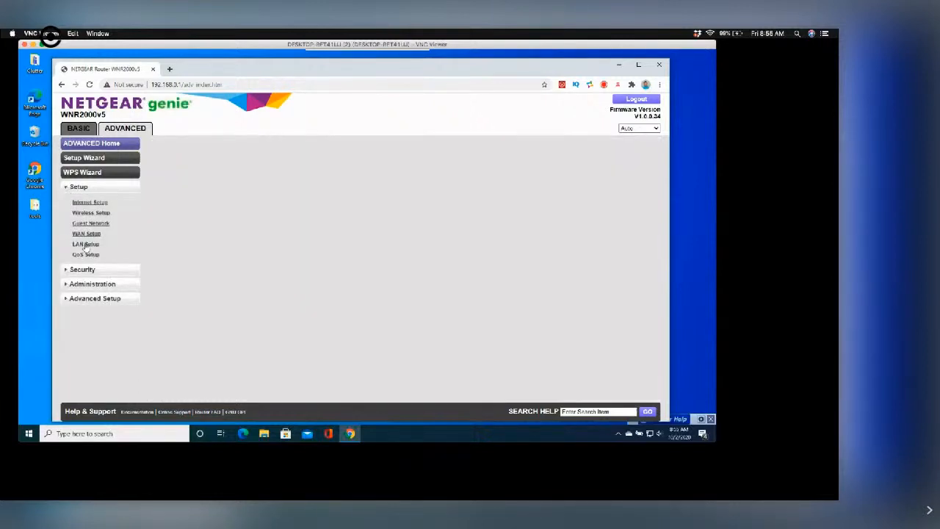
click(91, 143)
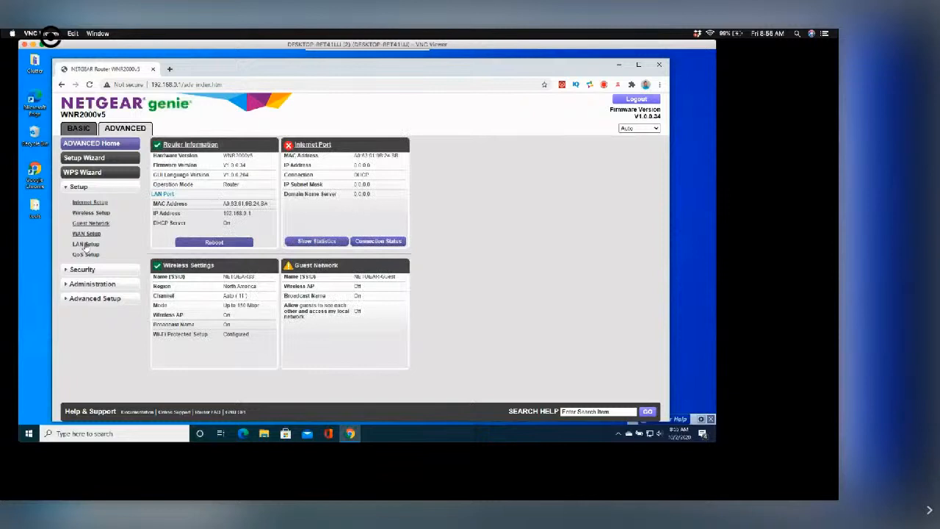
click(85, 247)
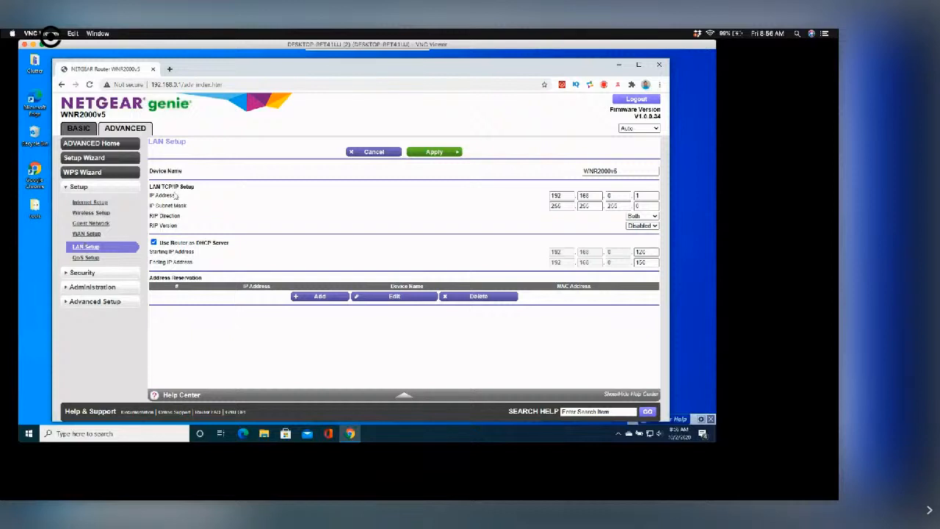
click(153, 242)
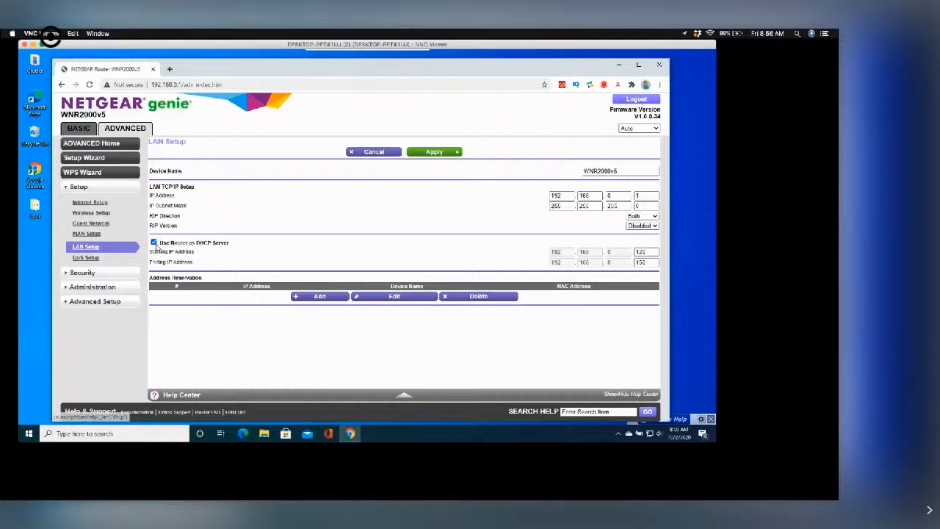
click(153, 243)
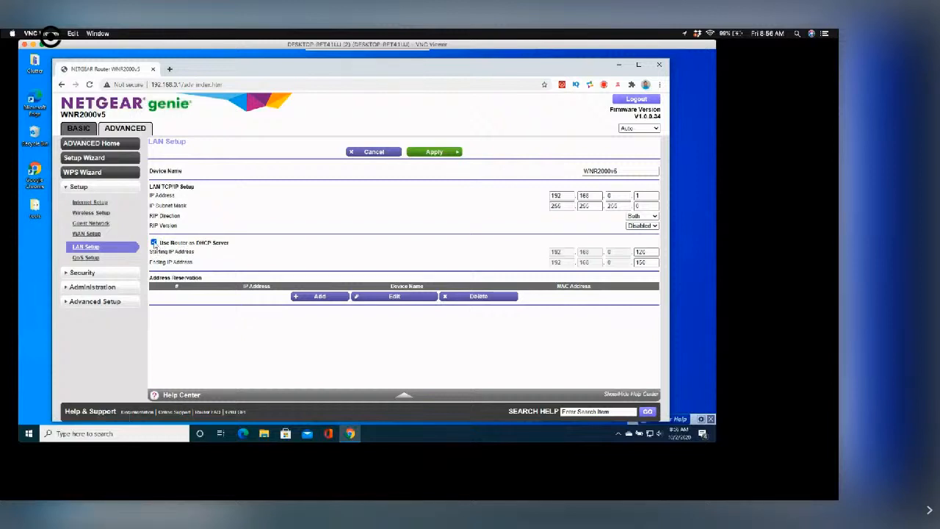
click(153, 243)
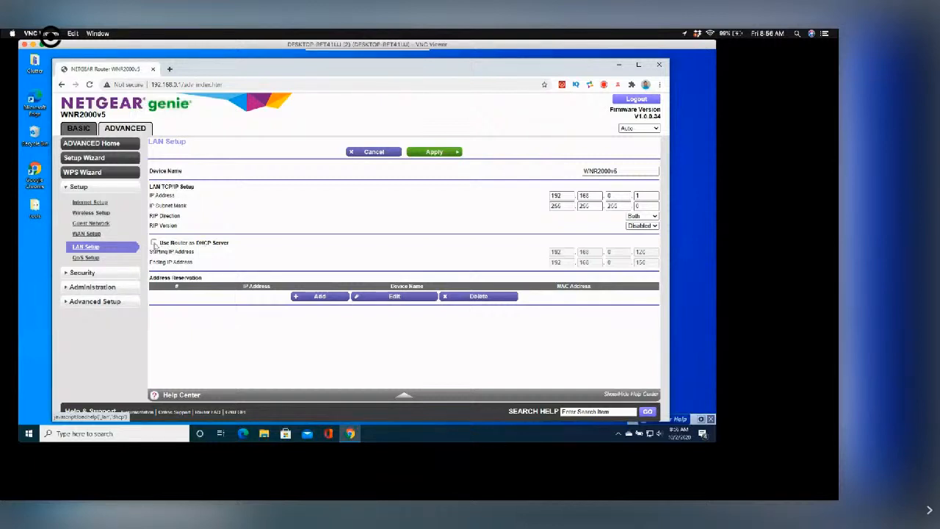
click(153, 242)
text(1)
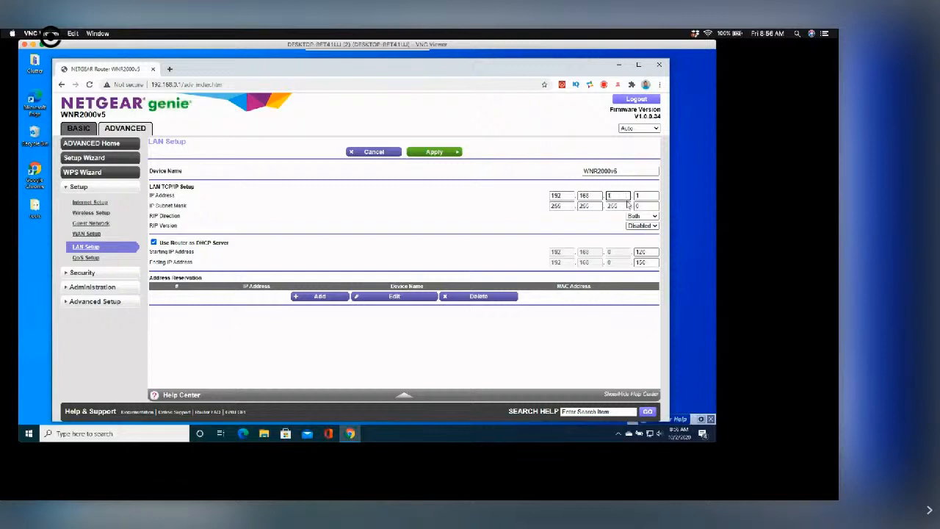
click(617, 195)
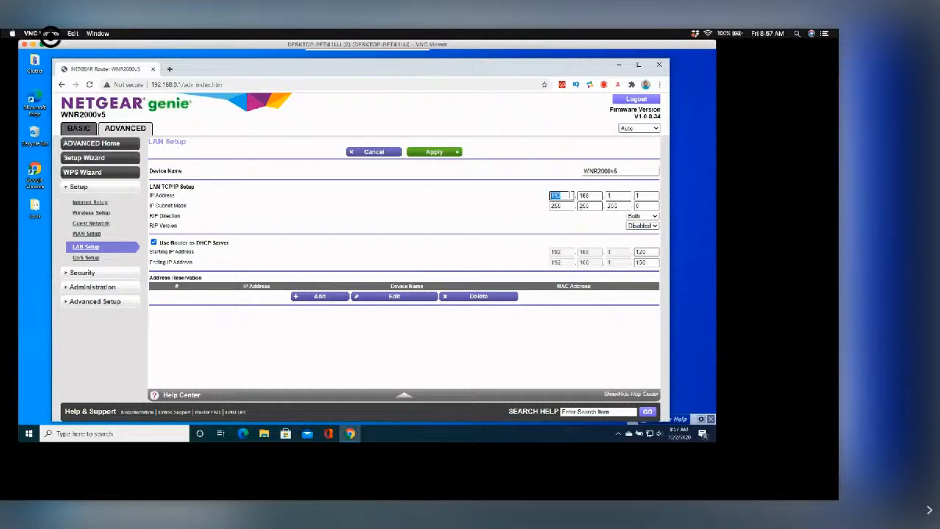
Change the LAN IP address to a 10.10 network so the DHCP range follows it
text(19)
click(589, 196)
text(10)
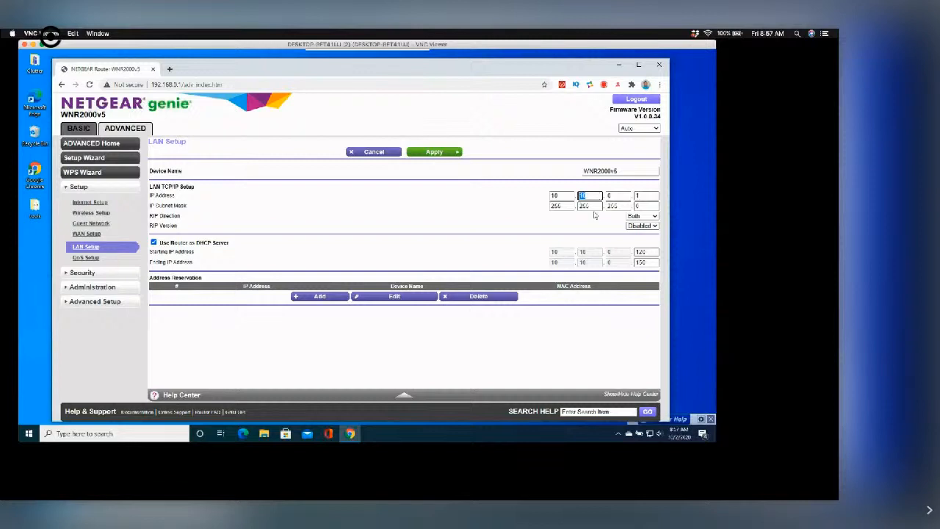
mouse_move(584, 220)
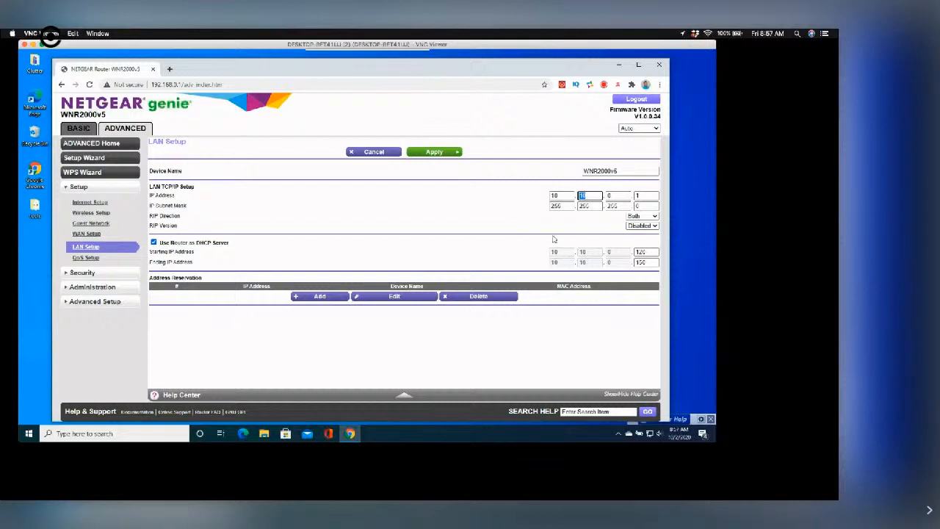
mouse_move(531, 226)
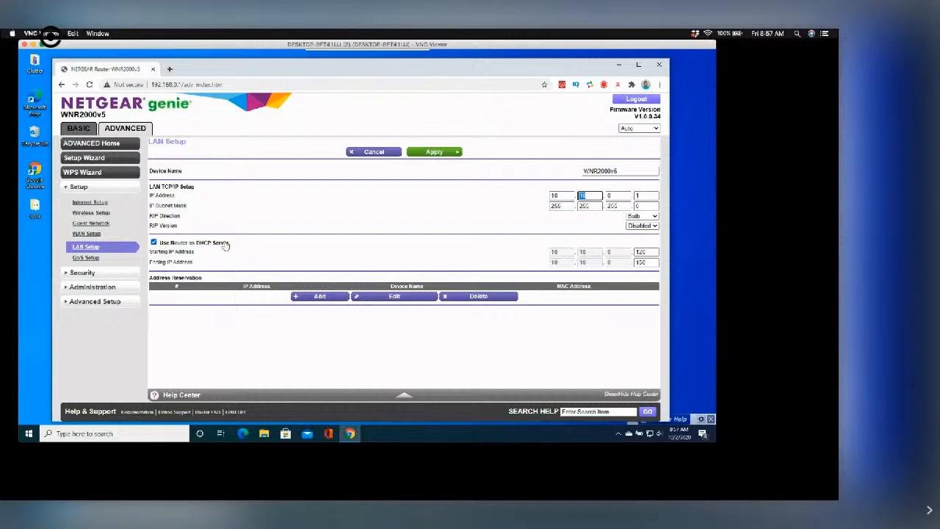
mouse_move(229, 194)
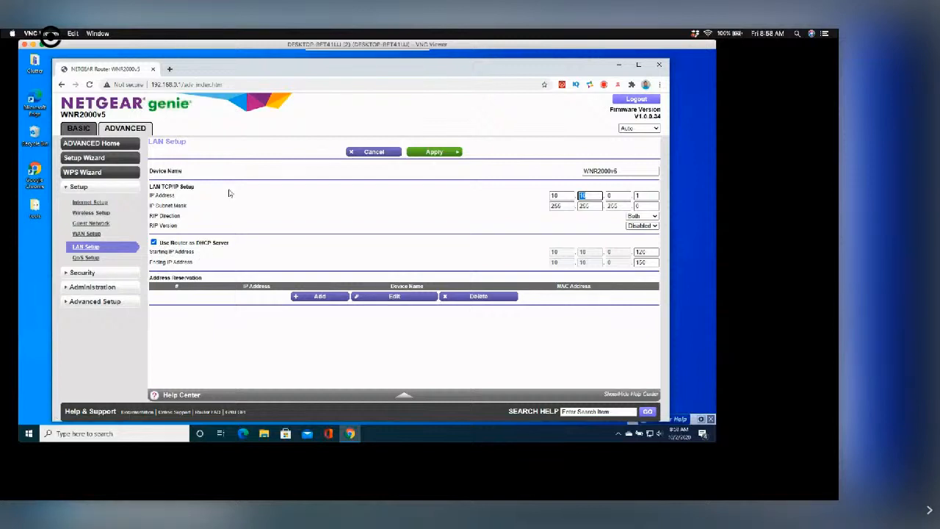
mouse_move(256, 259)
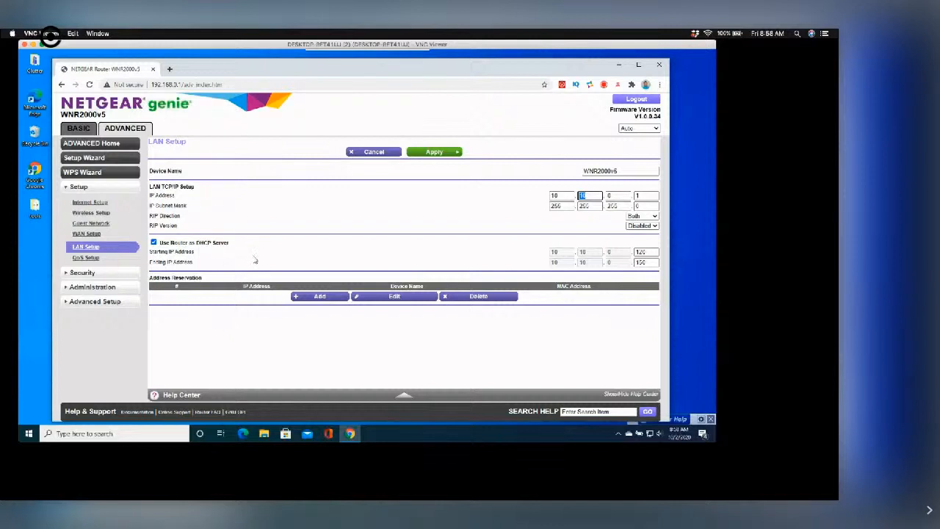
mouse_move(265, 257)
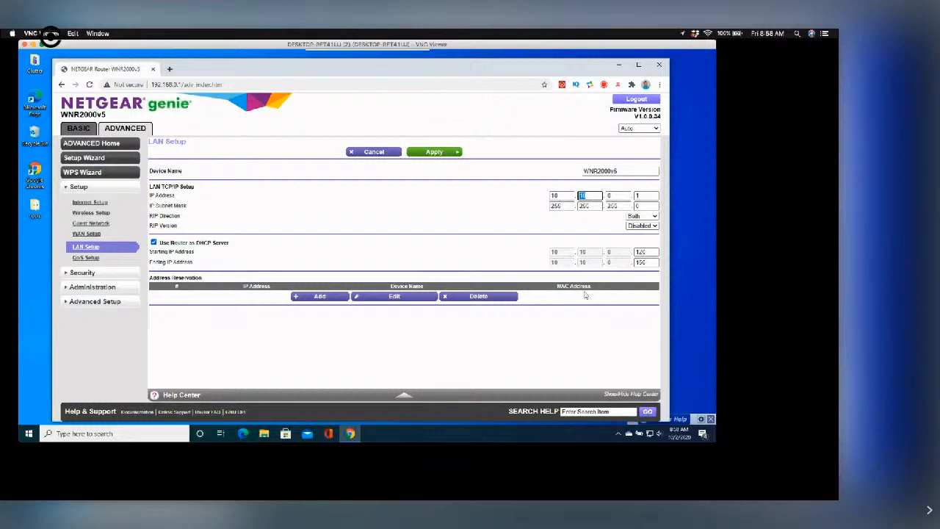
mouse_move(600, 285)
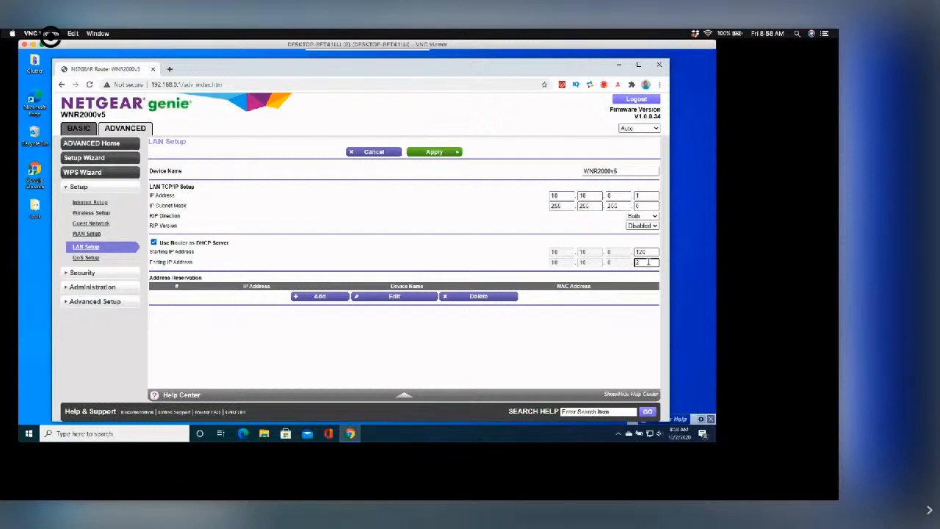
Set the DHCP ending address to 254 and return the LAN IP to 192.168 with 1
text(254)
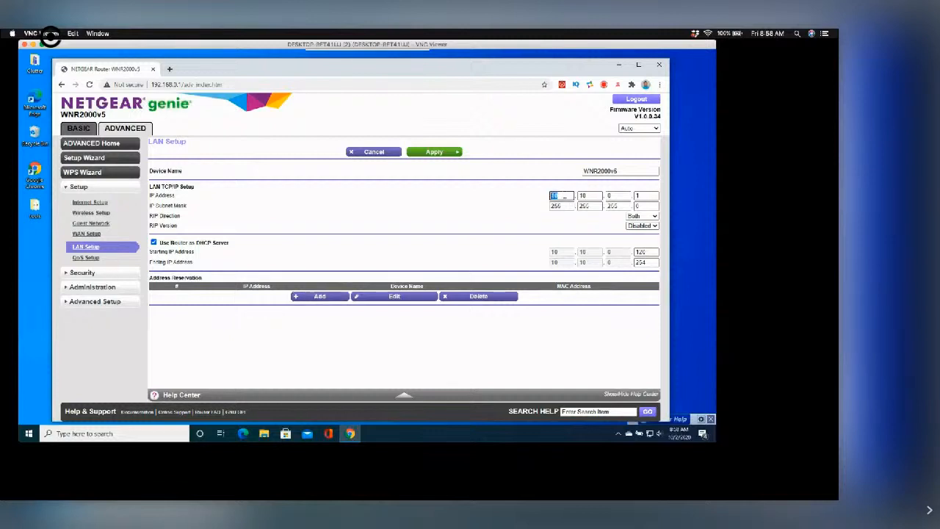
text(192)
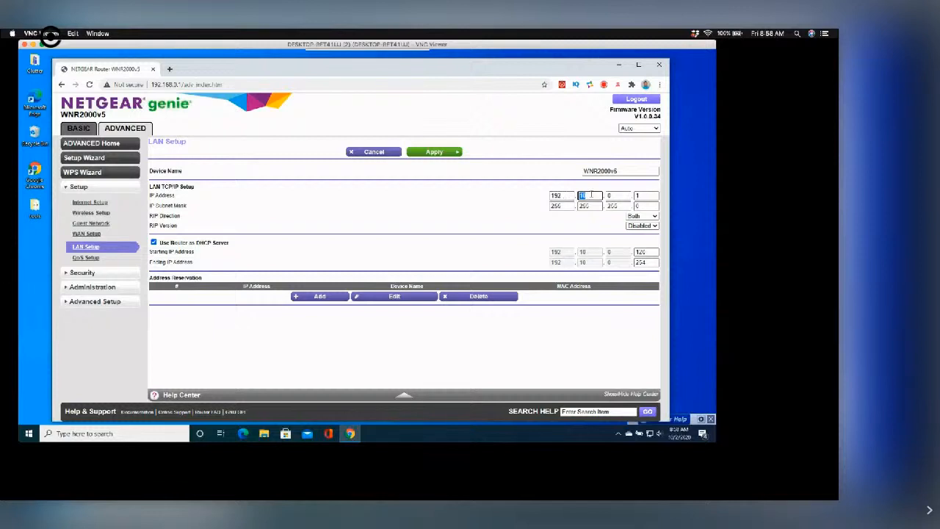
text(1)
click(645, 251)
text(10)
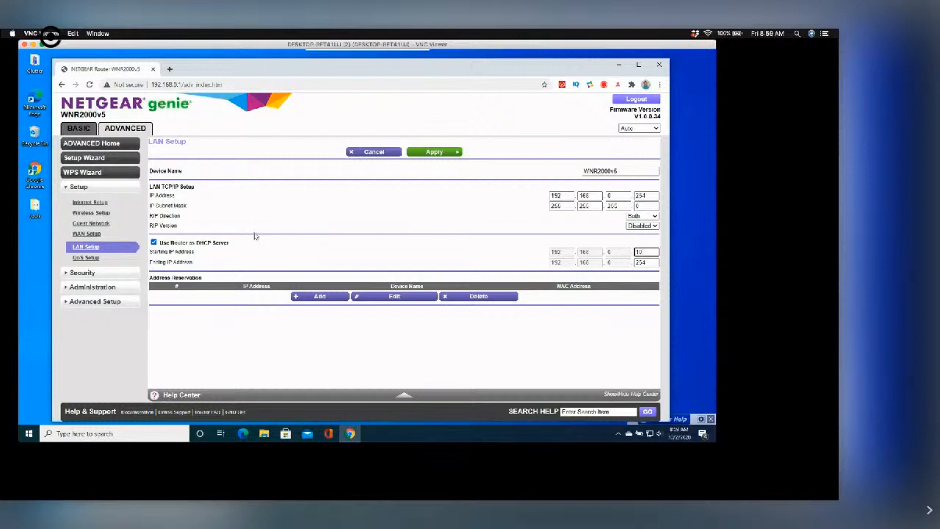
mouse_move(276, 233)
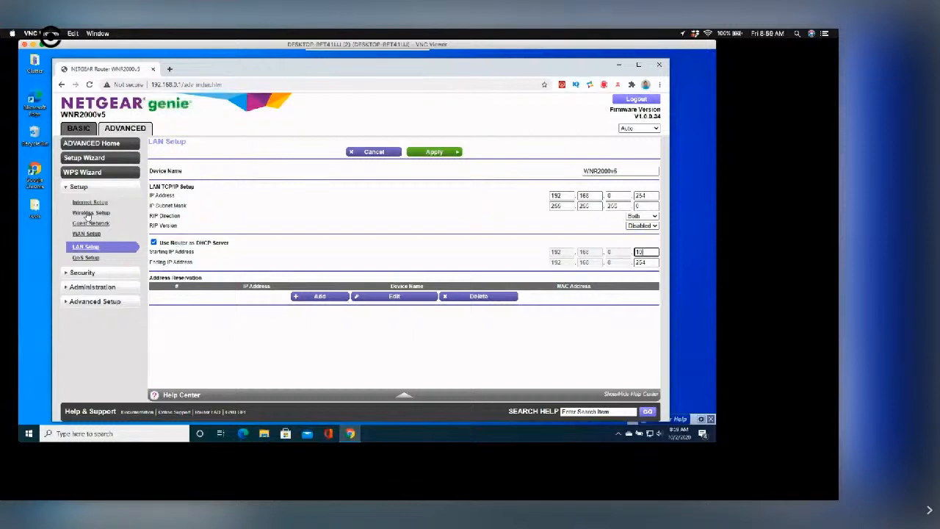
Load Wireless Settings with network name, channel, mode and WPA2 options
click(92, 214)
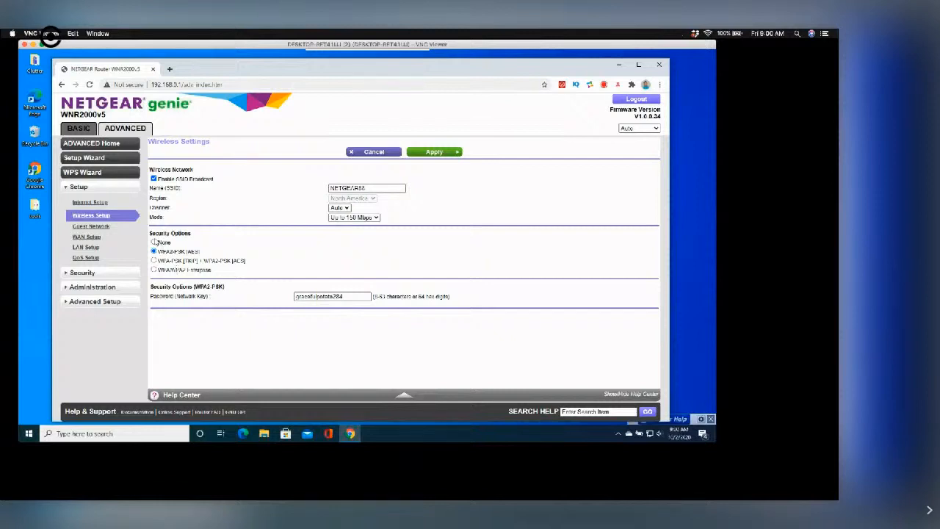
click(153, 241)
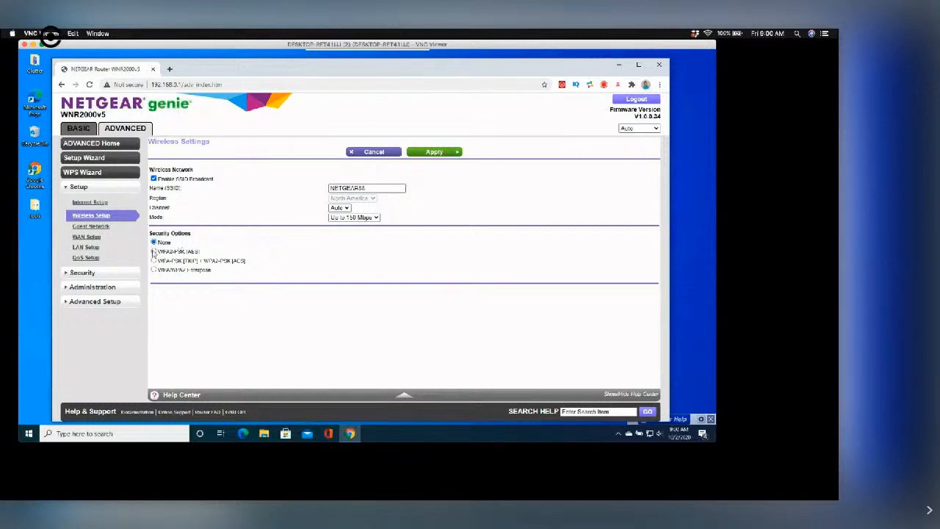
click(152, 252)
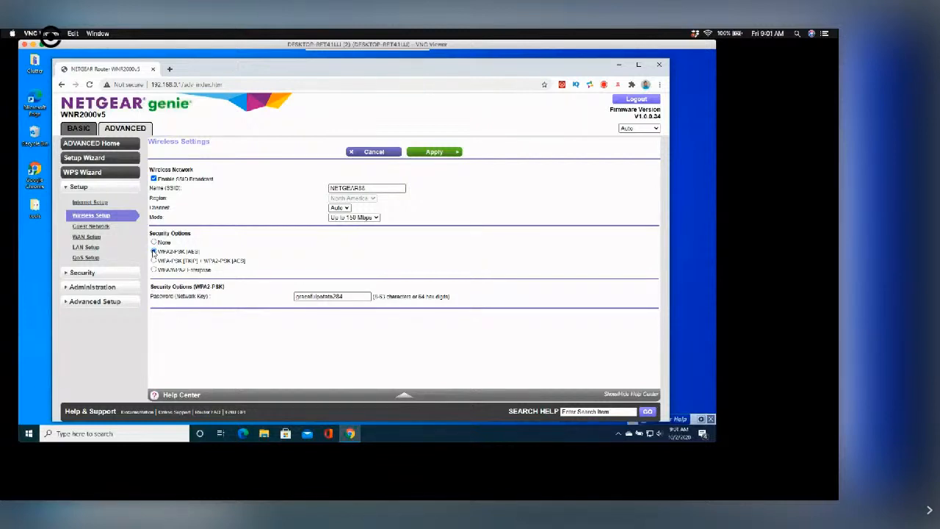
click(153, 252)
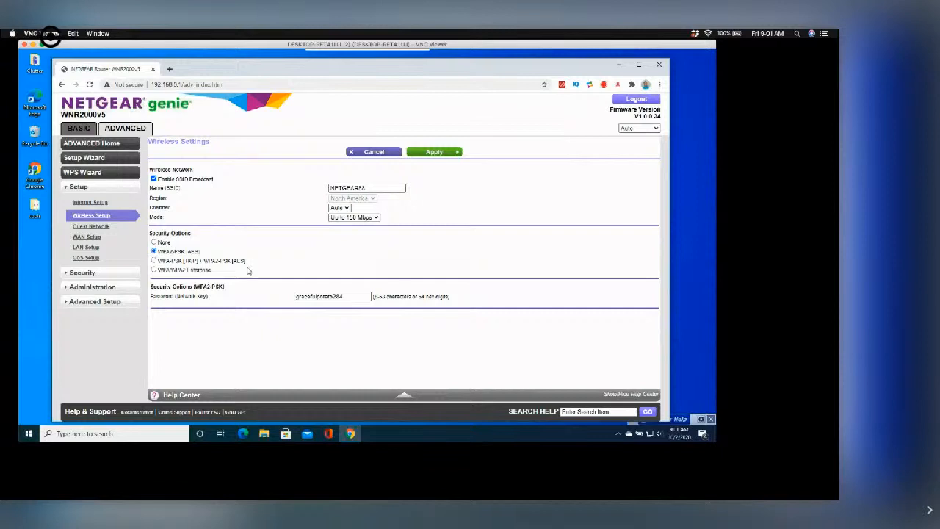
mouse_move(269, 197)
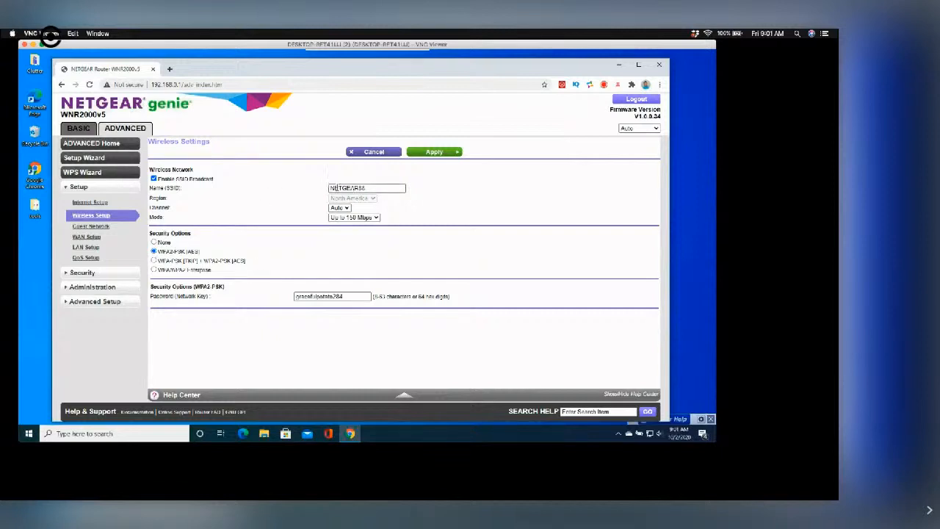
click(368, 188)
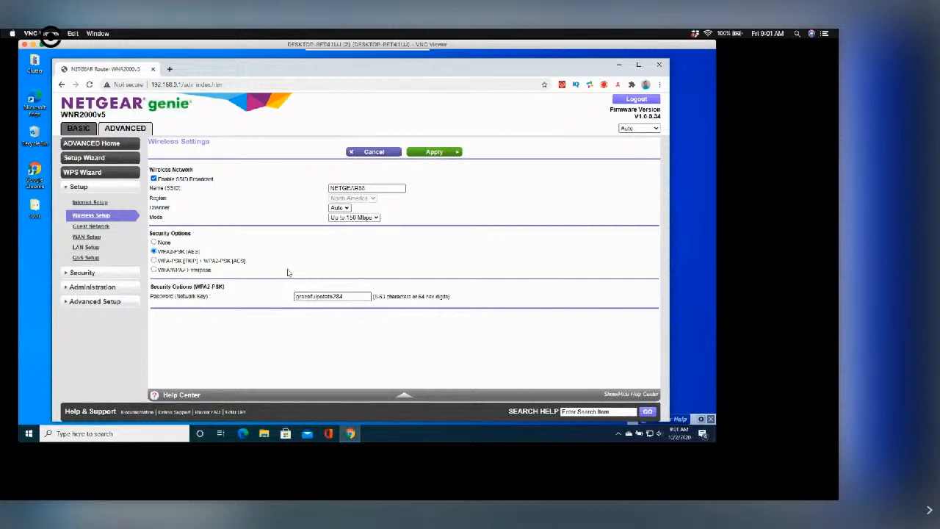
mouse_move(277, 282)
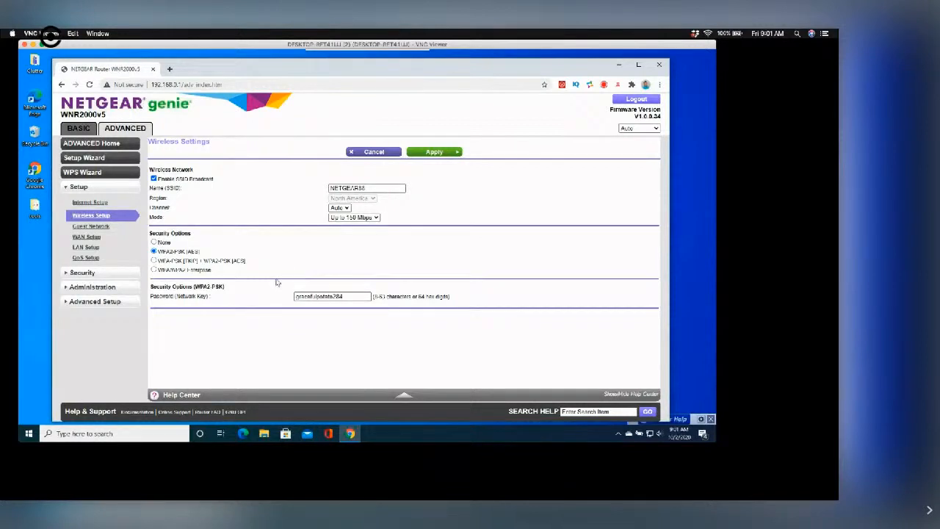
mouse_move(309, 285)
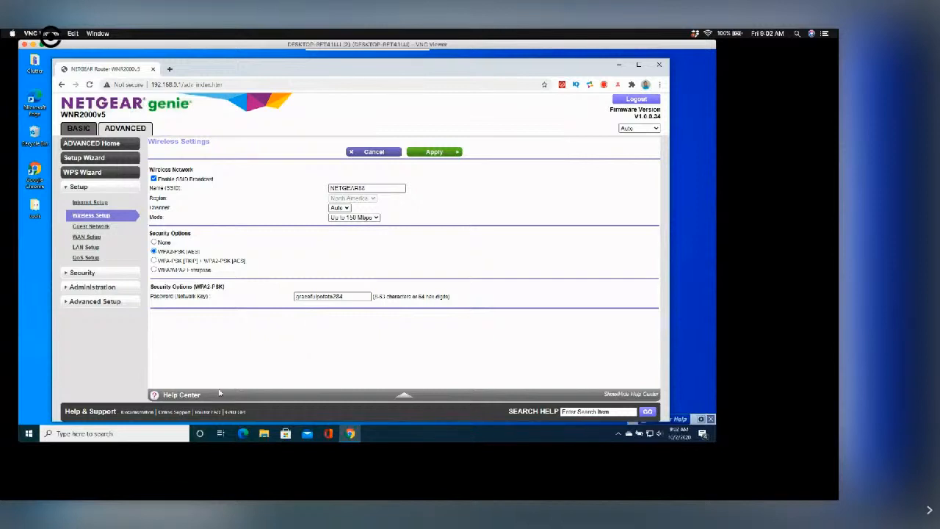
mouse_move(258, 352)
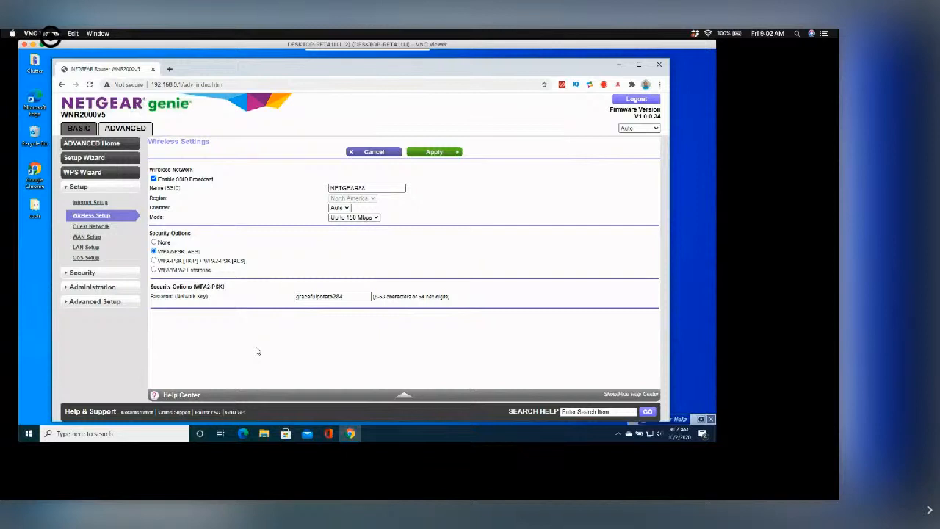
mouse_move(258, 349)
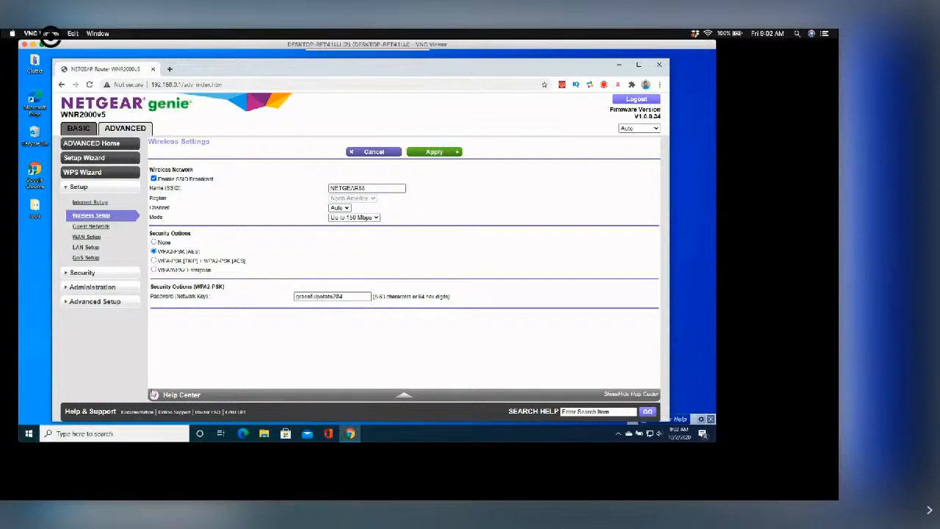
mouse_move(217, 345)
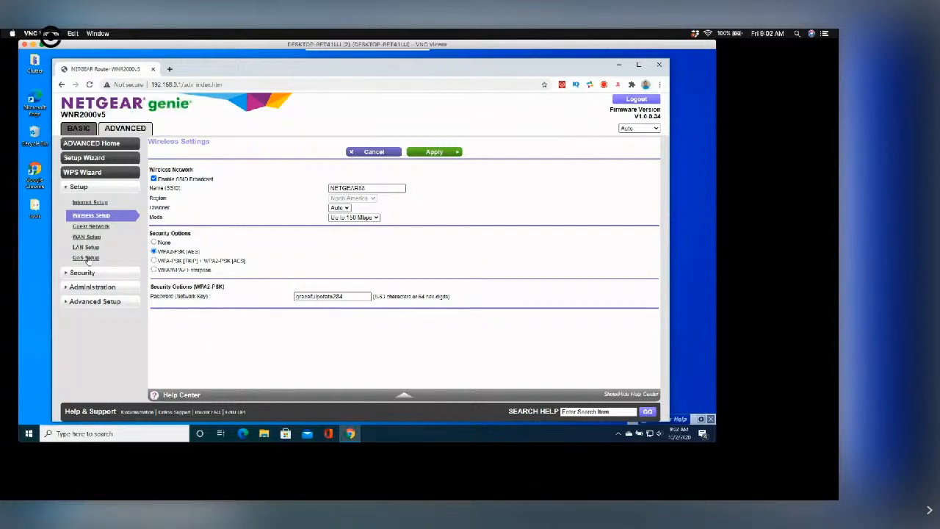
Load QoS Setup listing WMM, upload bandwidth and QoS priority rules
click(86, 257)
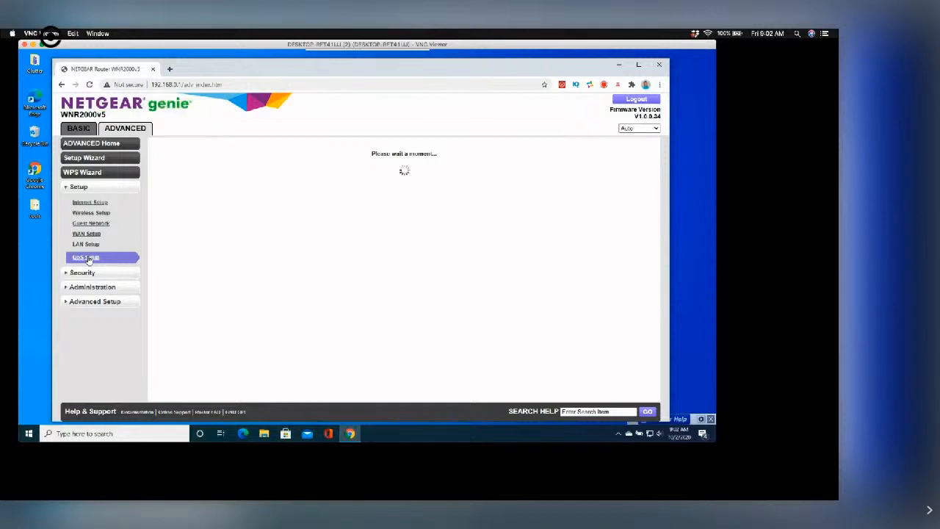
click(86, 257)
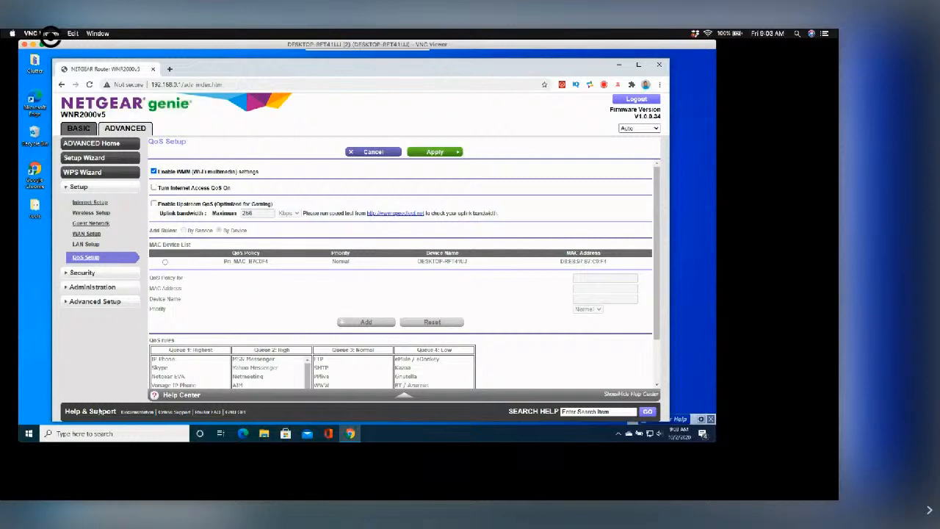
mouse_move(103, 323)
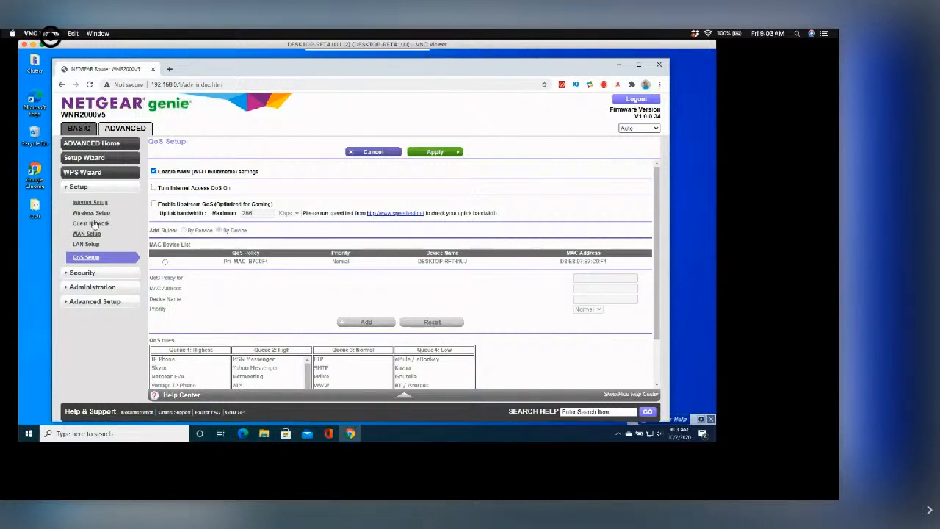
Load WAN Setup with port scan, DMZ, ping, IGMP, MTU and NAT filtering options
click(86, 233)
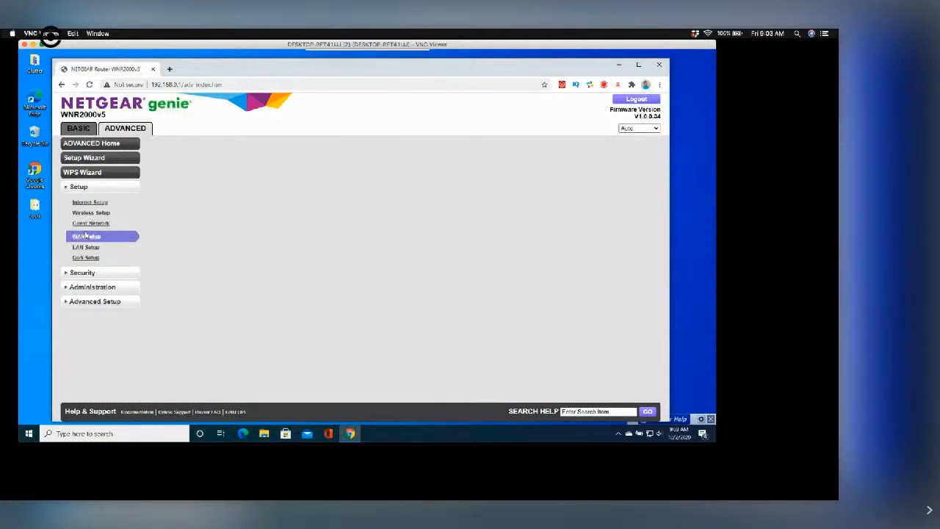
click(85, 235)
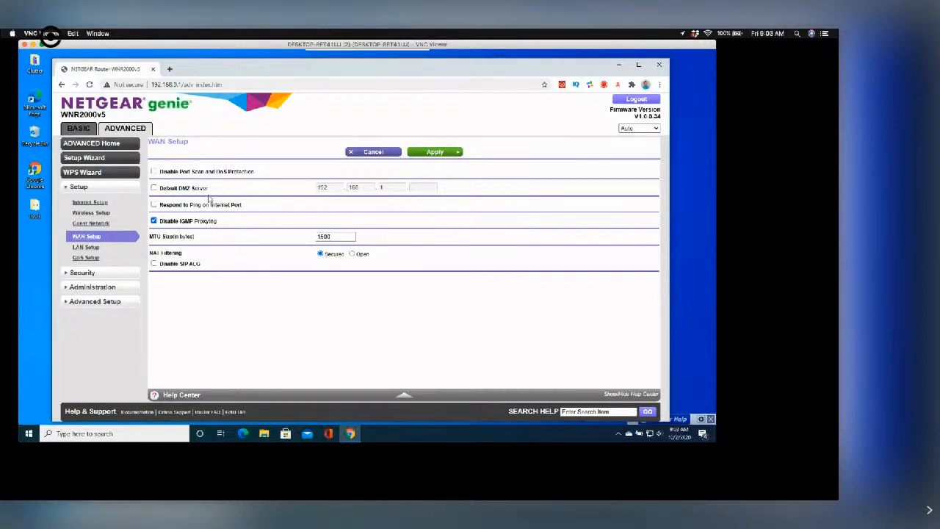
mouse_move(335, 256)
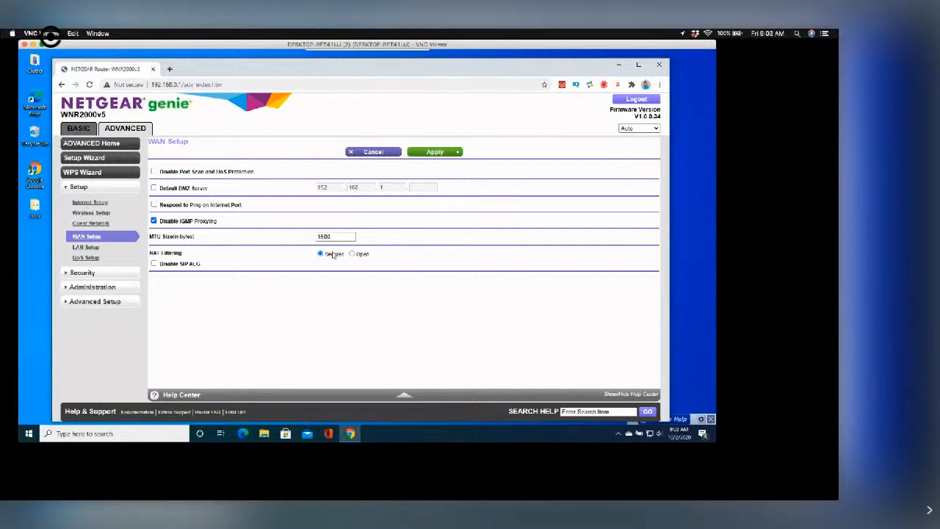
mouse_move(244, 334)
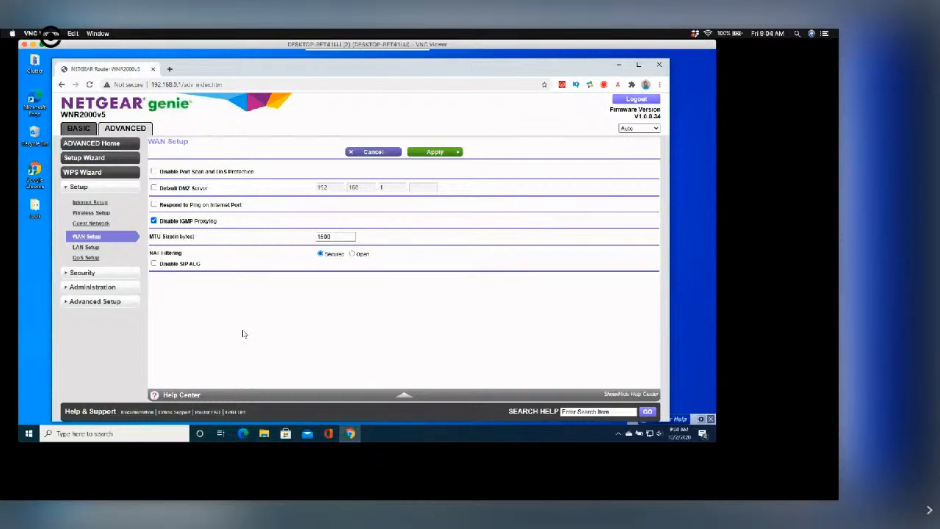
mouse_move(269, 326)
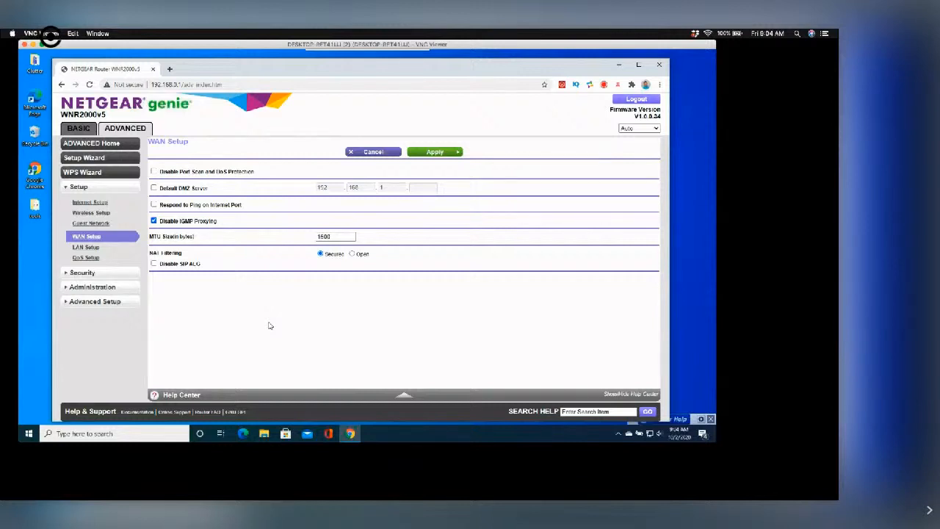
mouse_move(193, 198)
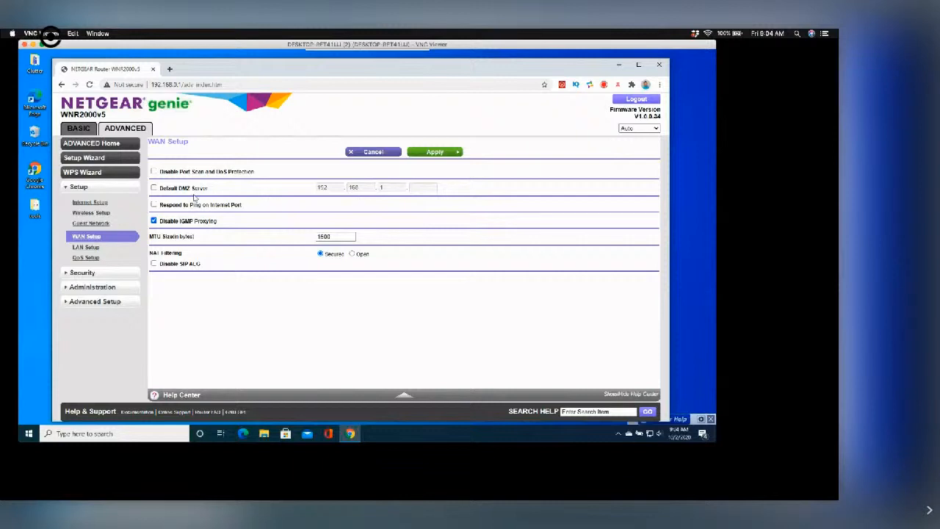
mouse_move(238, 200)
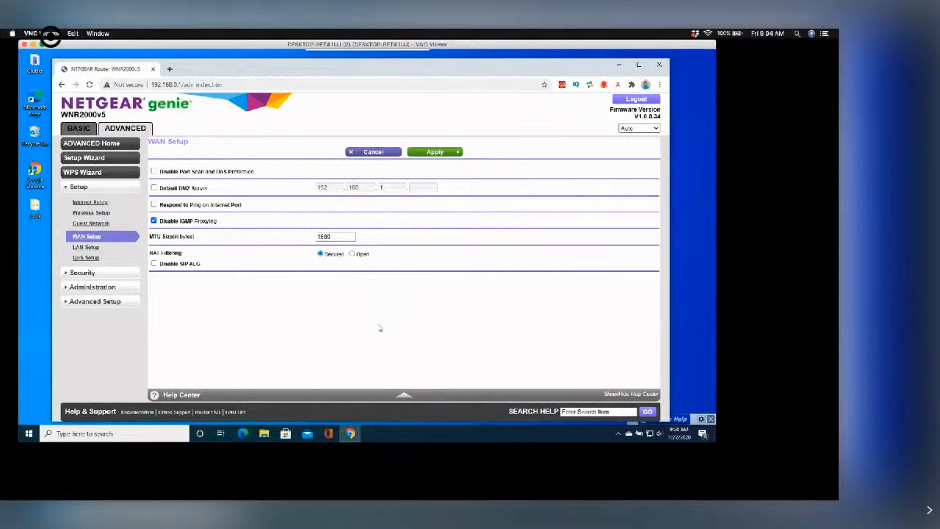
mouse_move(100, 223)
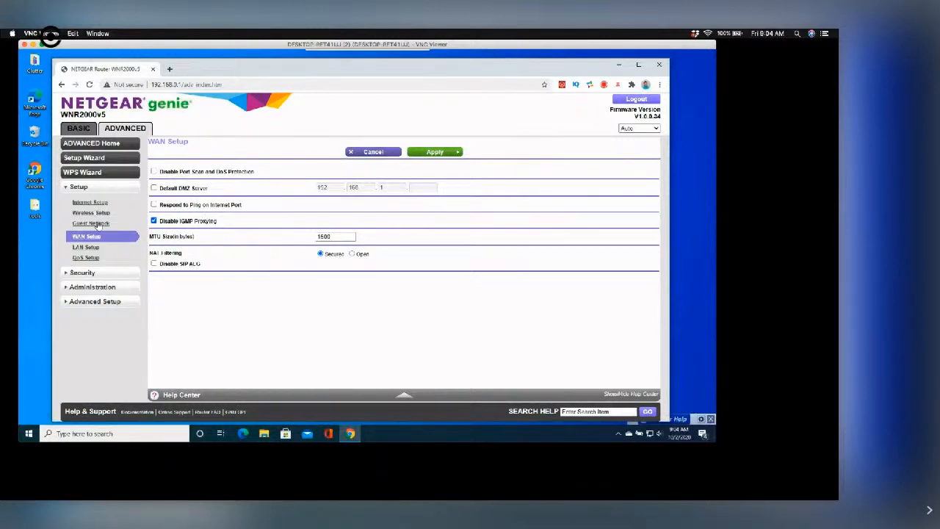
Secure the guest network with WPA2-PSK on the Guest Network Settings page
click(91, 226)
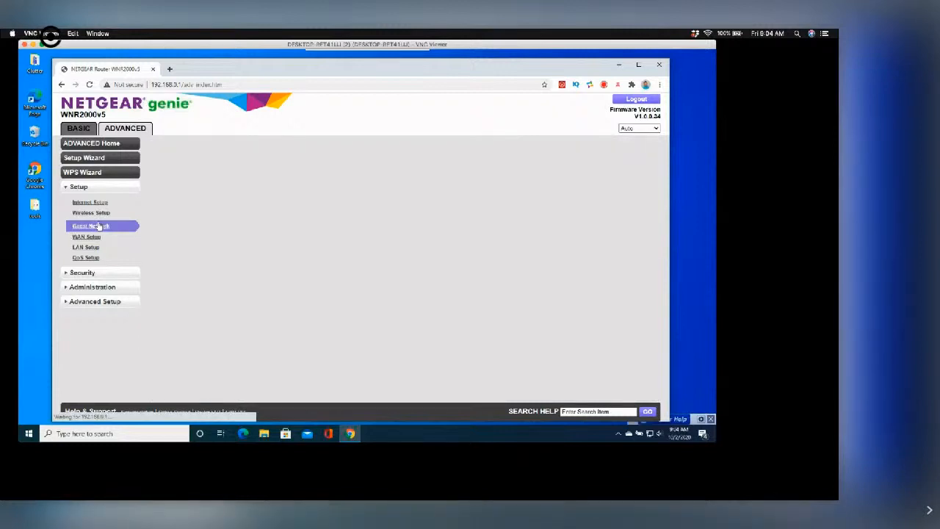
click(91, 226)
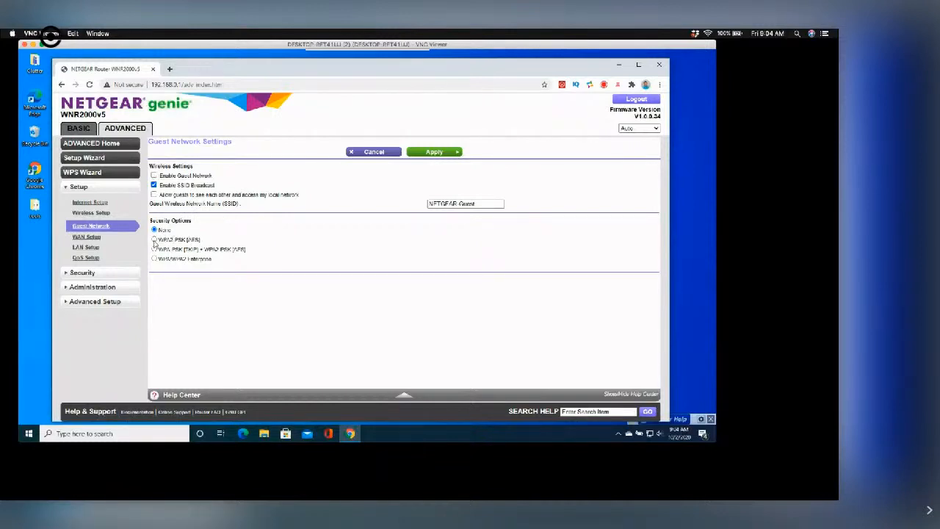
click(155, 240)
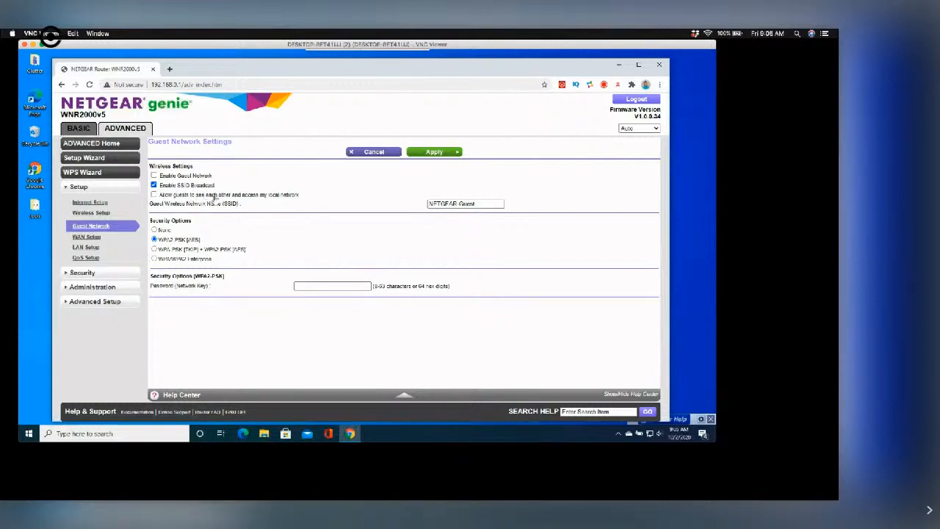
Toggle the guest local-network access and enable options, then reveal the Advanced Setup pages
click(153, 194)
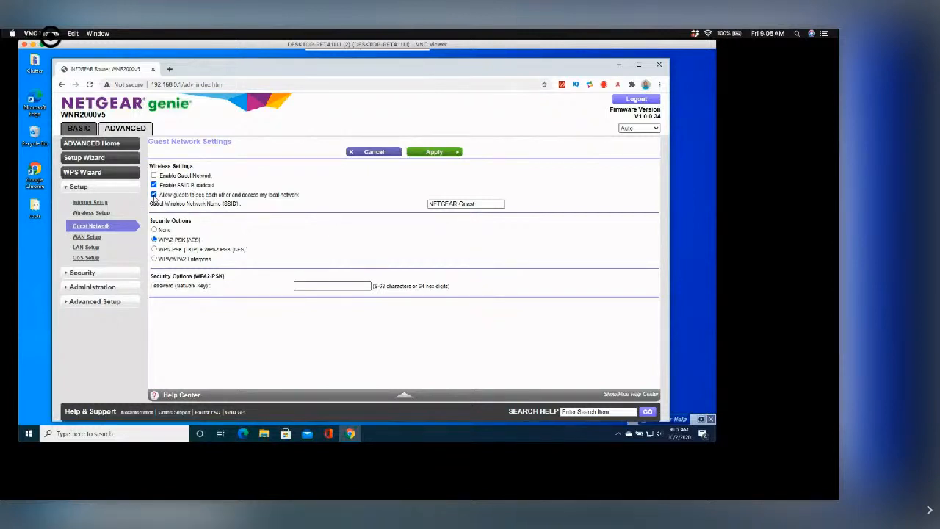
click(155, 194)
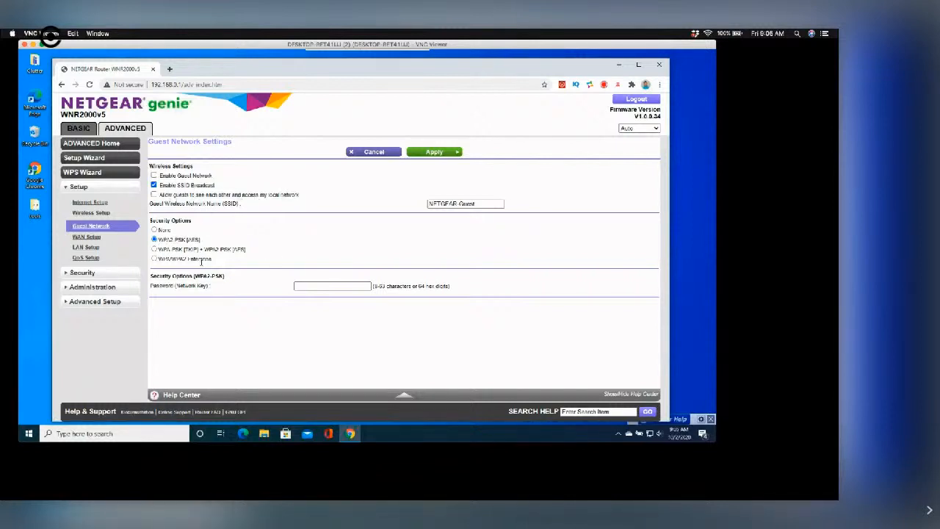
mouse_move(266, 256)
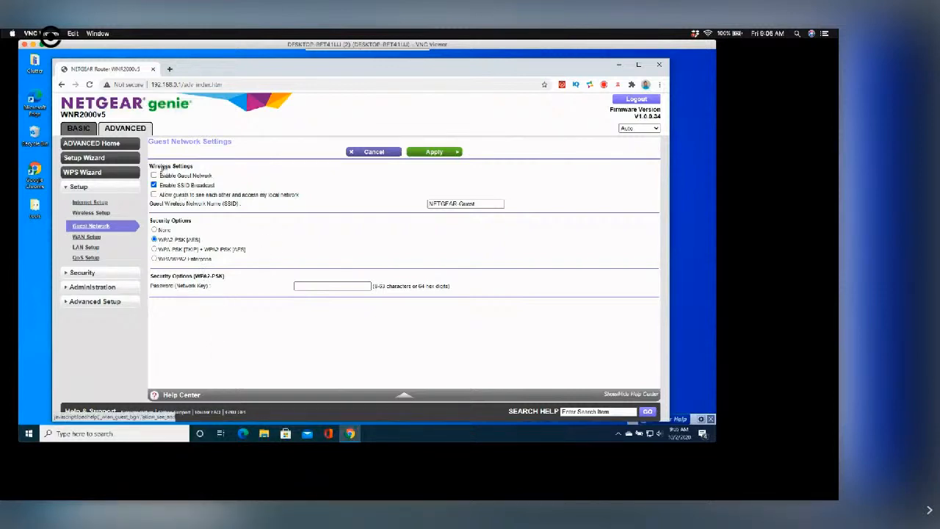
click(153, 176)
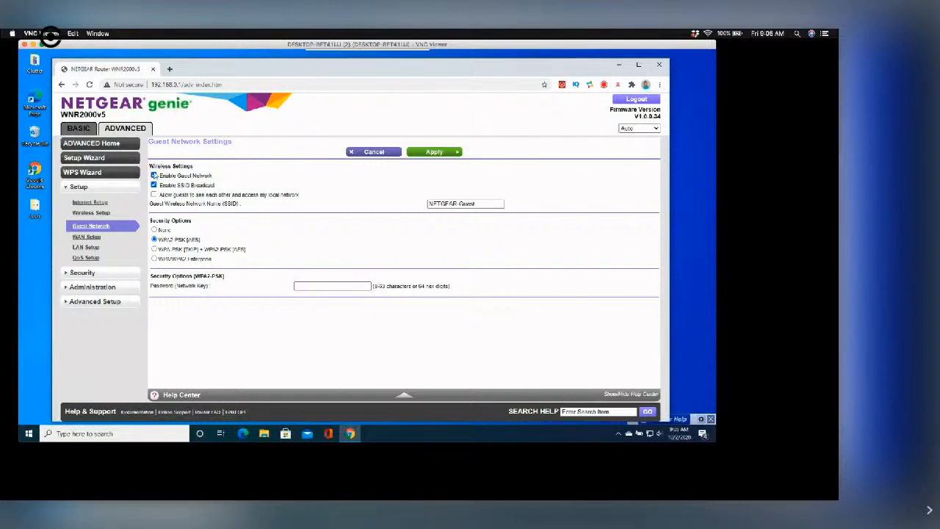
click(154, 176)
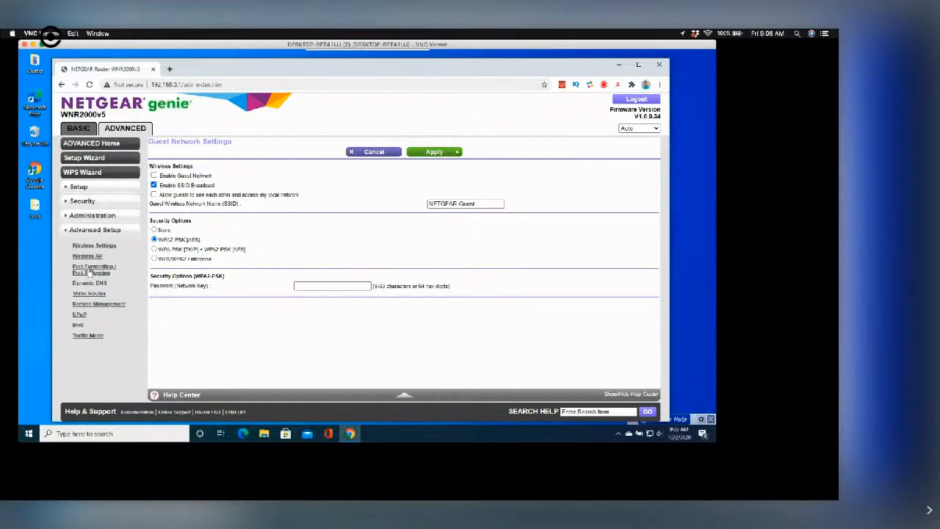
Reach the Port Forwarding page and reload it after a first look at the service list
click(94, 269)
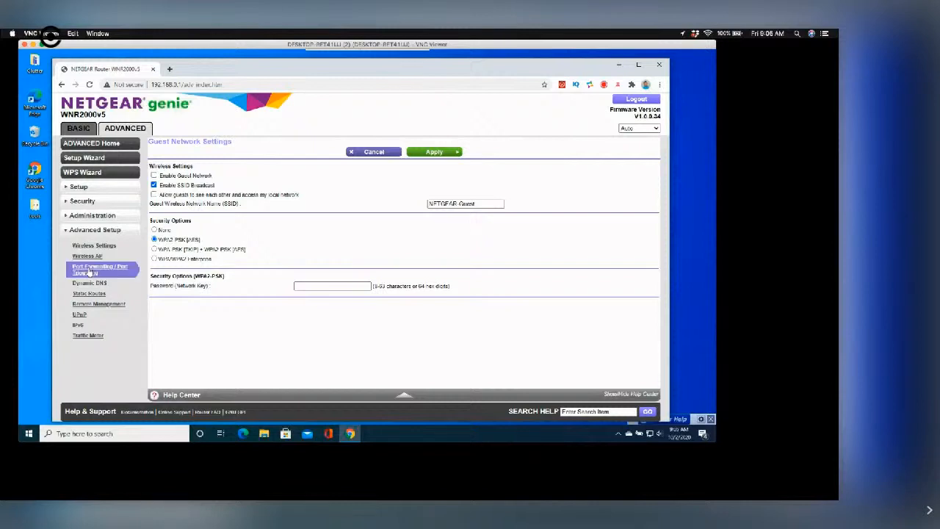
click(100, 270)
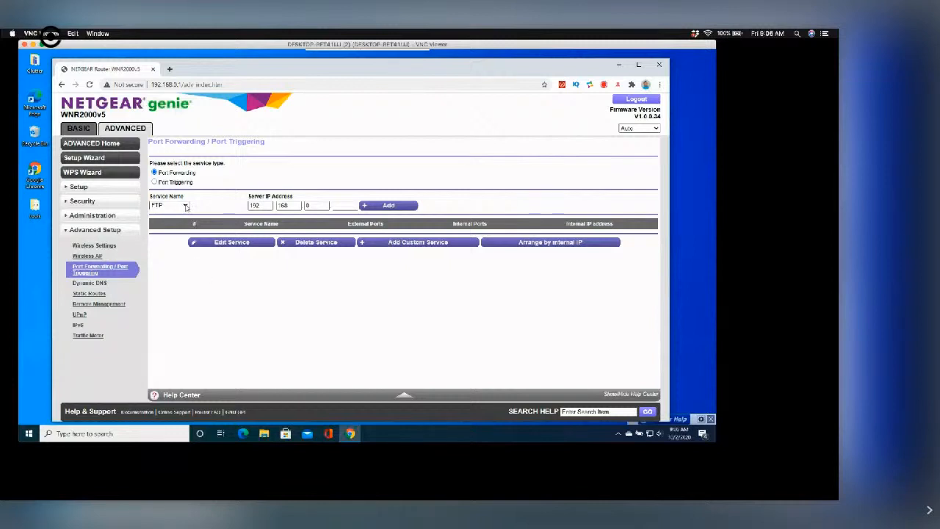
click(185, 206)
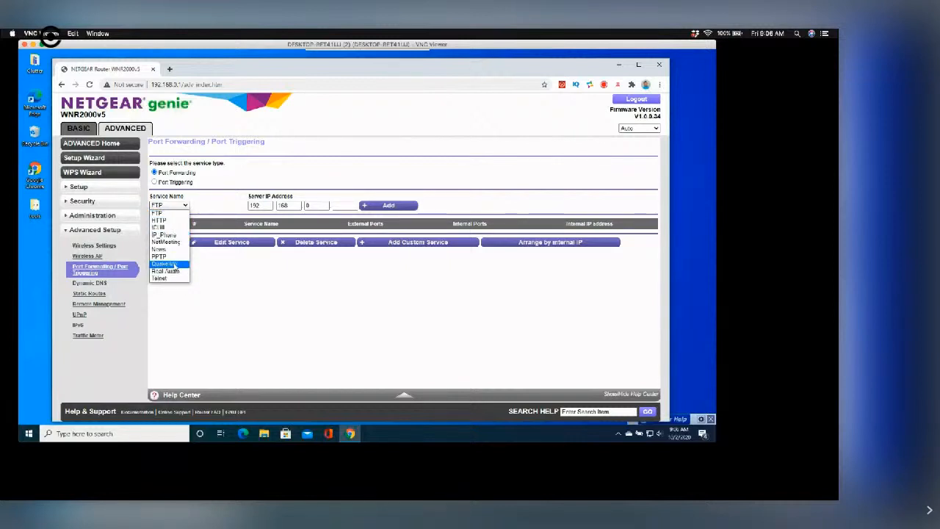
mouse_move(159, 277)
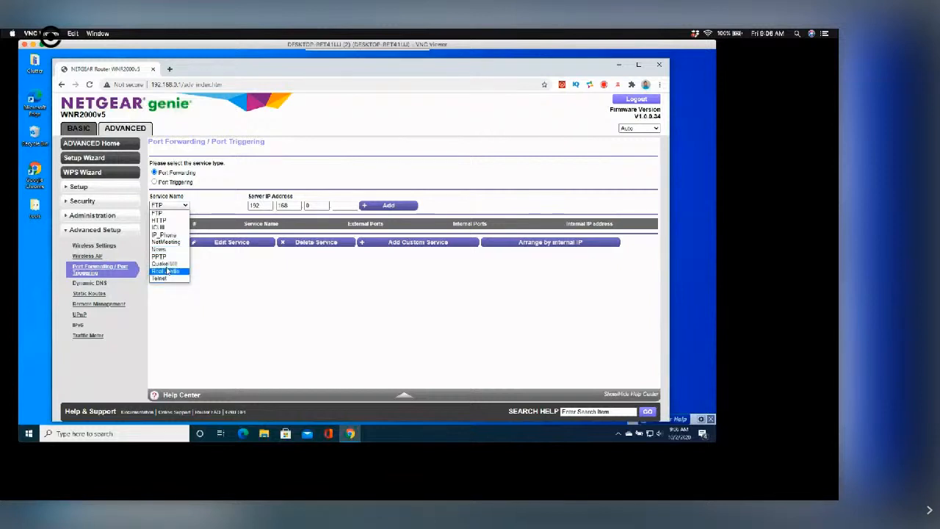
mouse_move(162, 213)
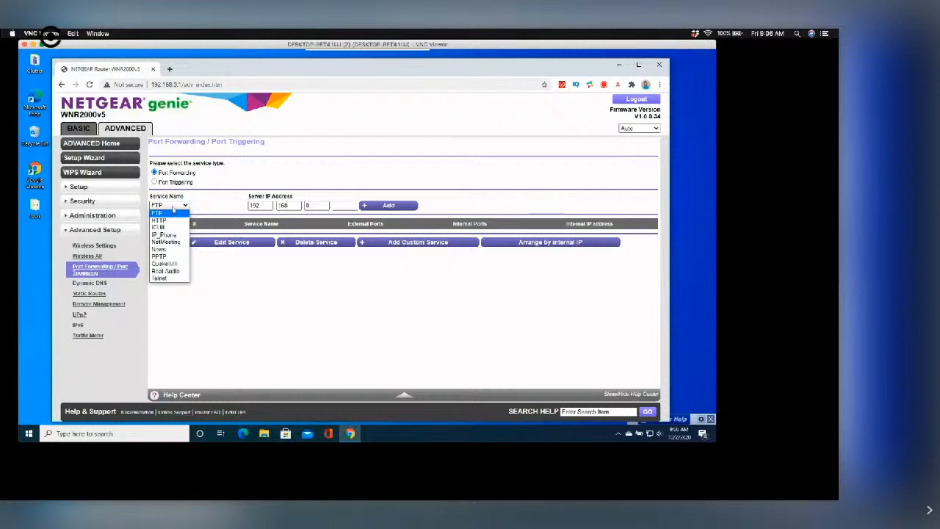
click(155, 213)
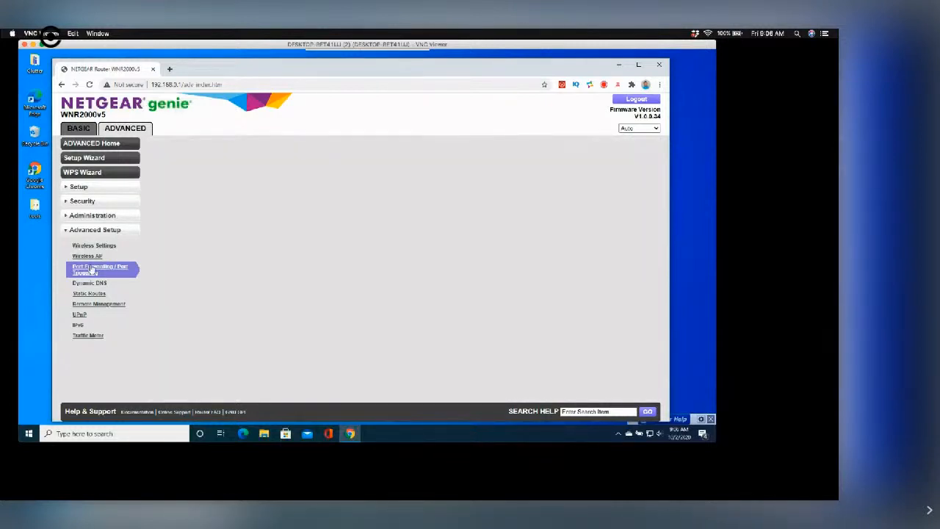
click(100, 268)
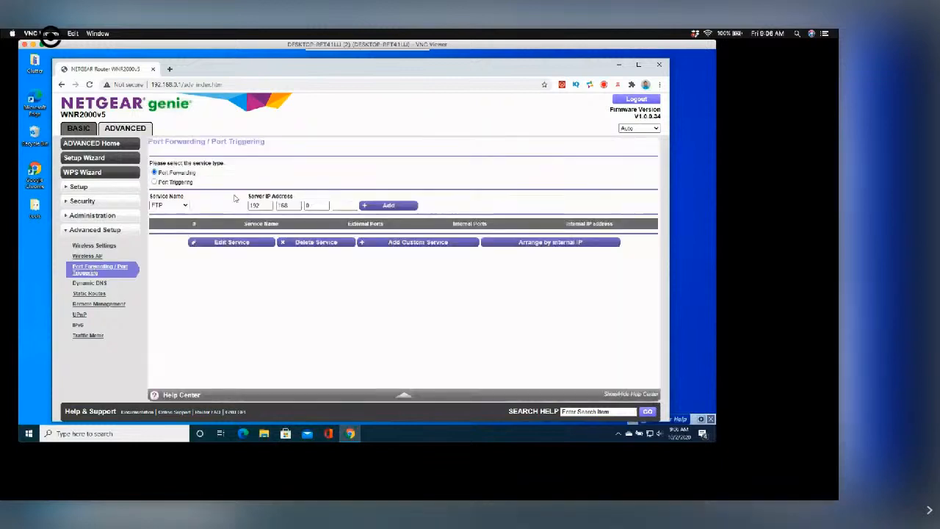
Add an HTTP forwarding rule for the internal server and select the new entry
click(169, 206)
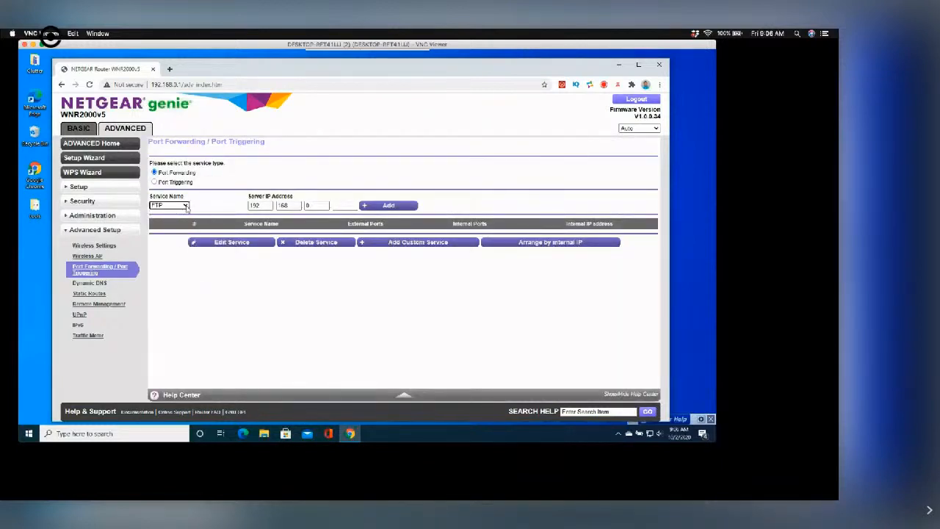
click(168, 205)
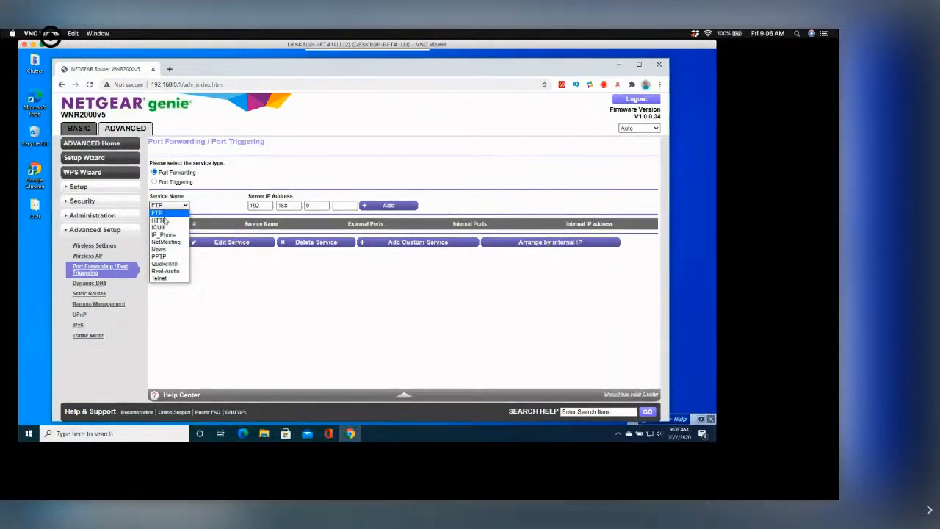
click(159, 220)
text(10)
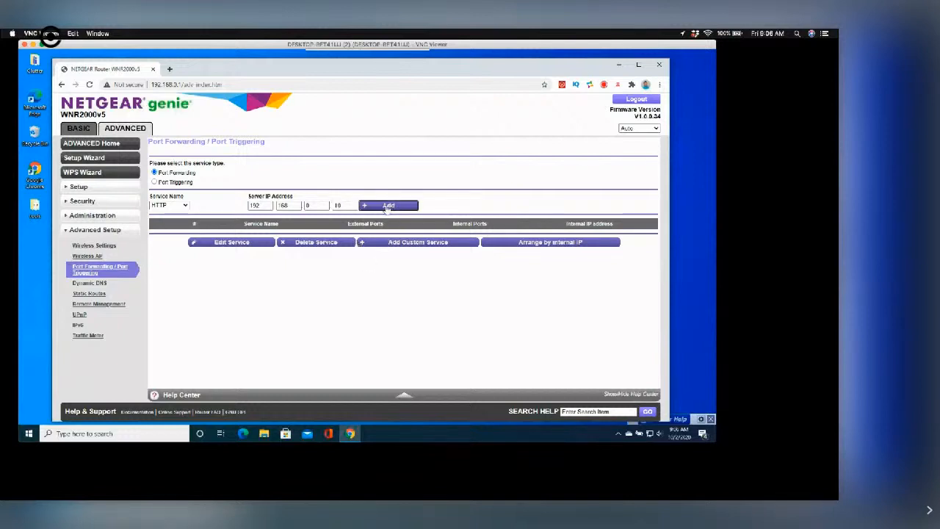
click(388, 205)
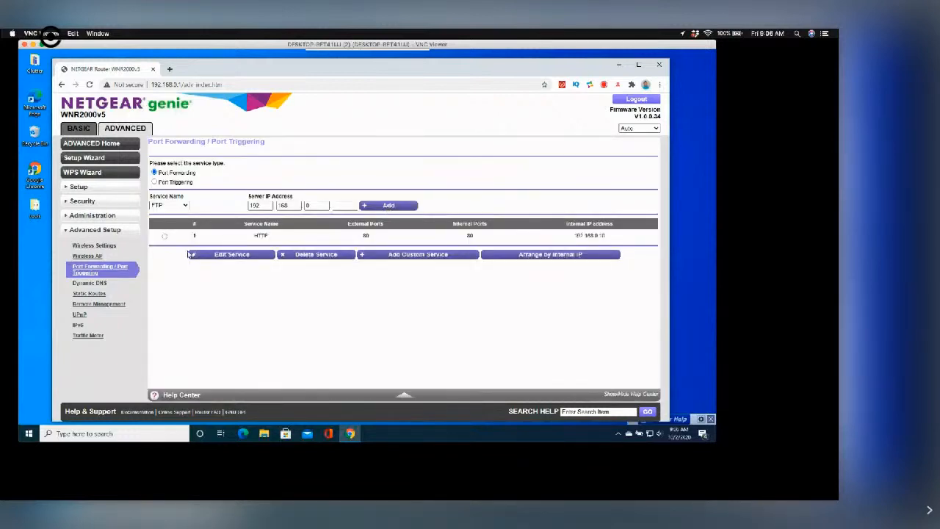
click(165, 235)
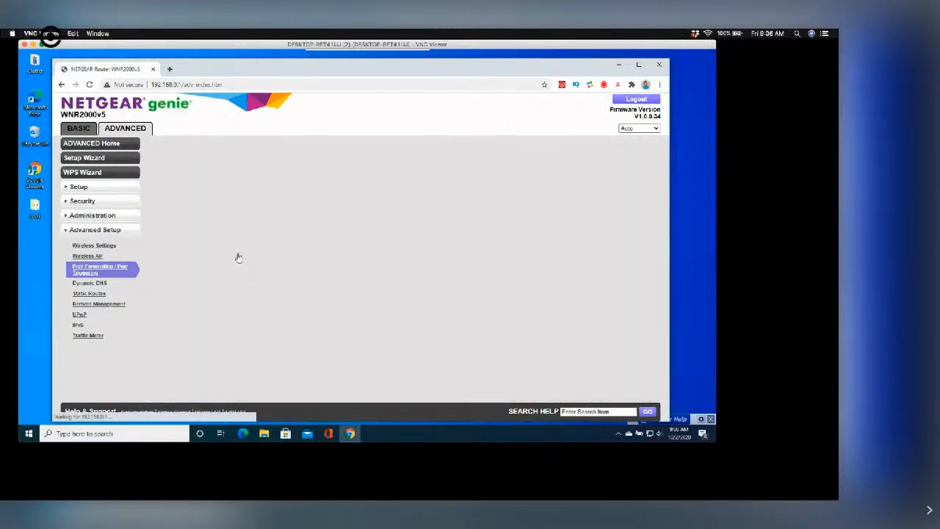
Edit the entry into a custom service named VNC on external port 5901 and apply it
click(100, 270)
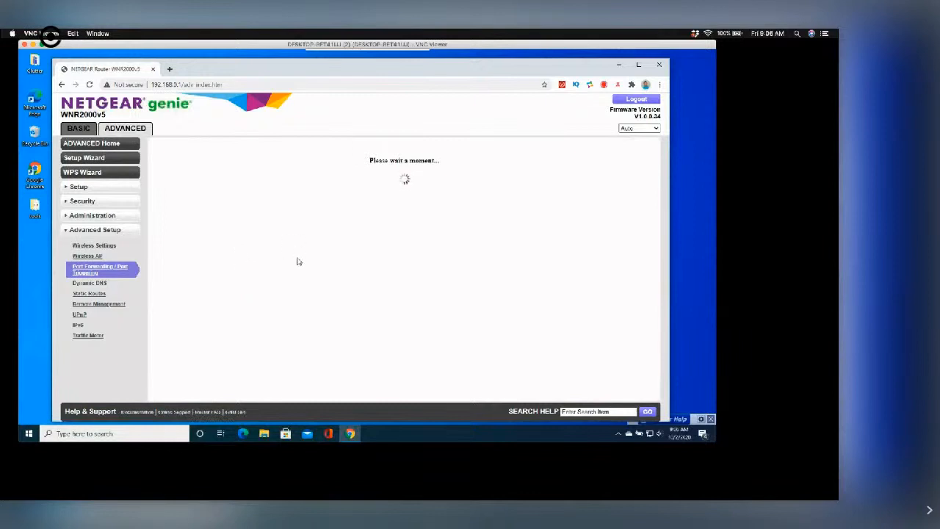
mouse_move(420, 296)
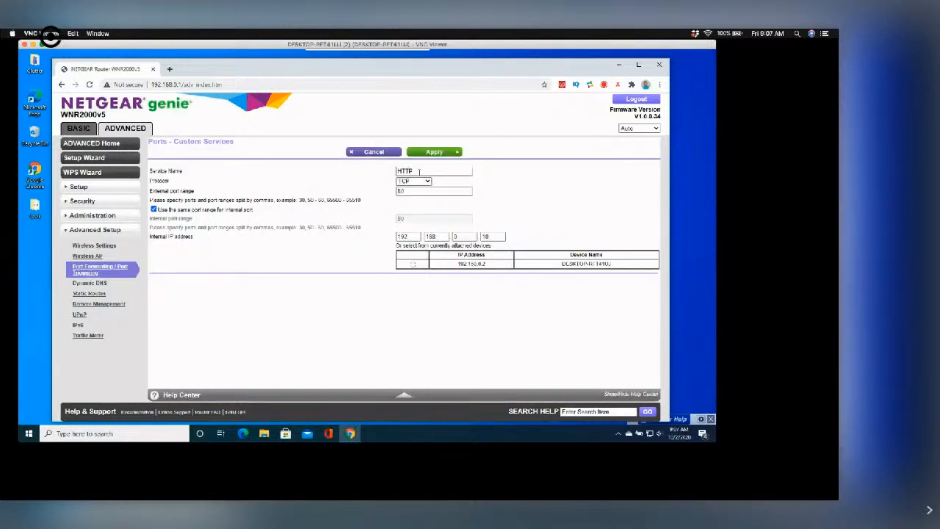
click(434, 171)
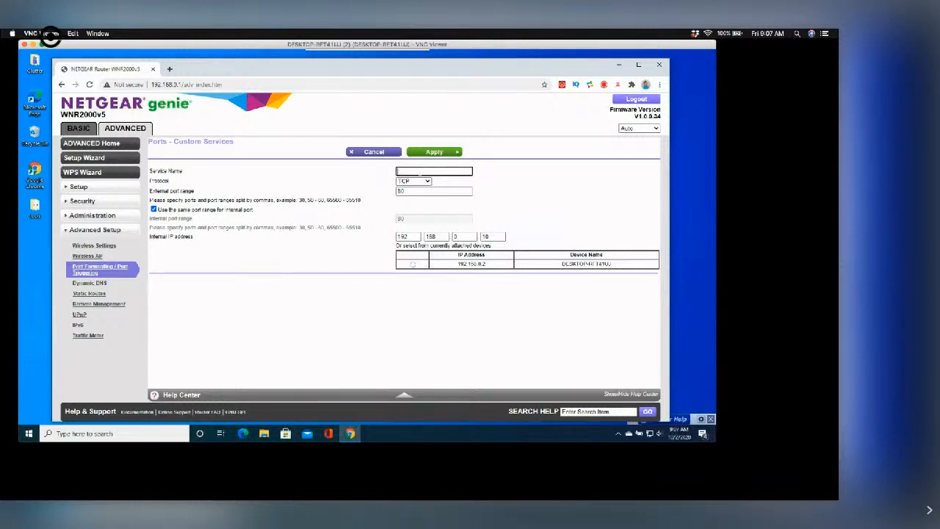
text(N)
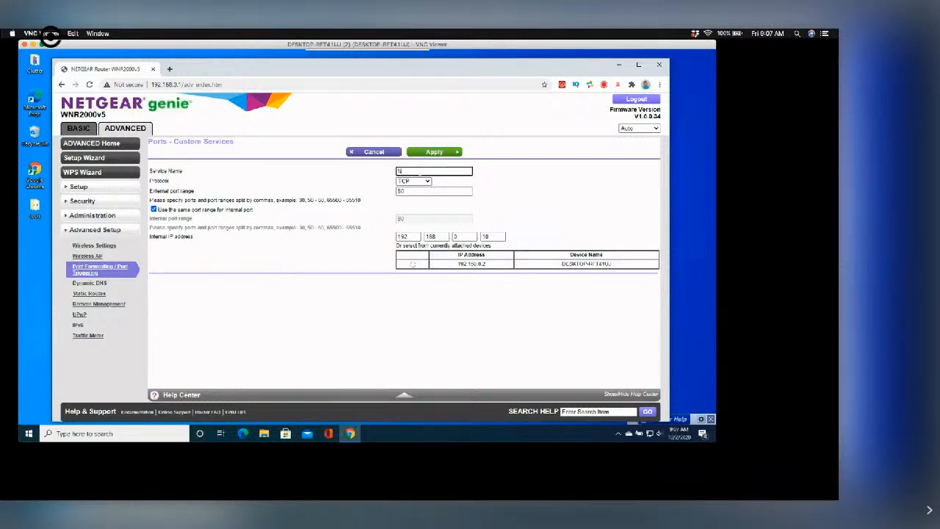
text(VNC)
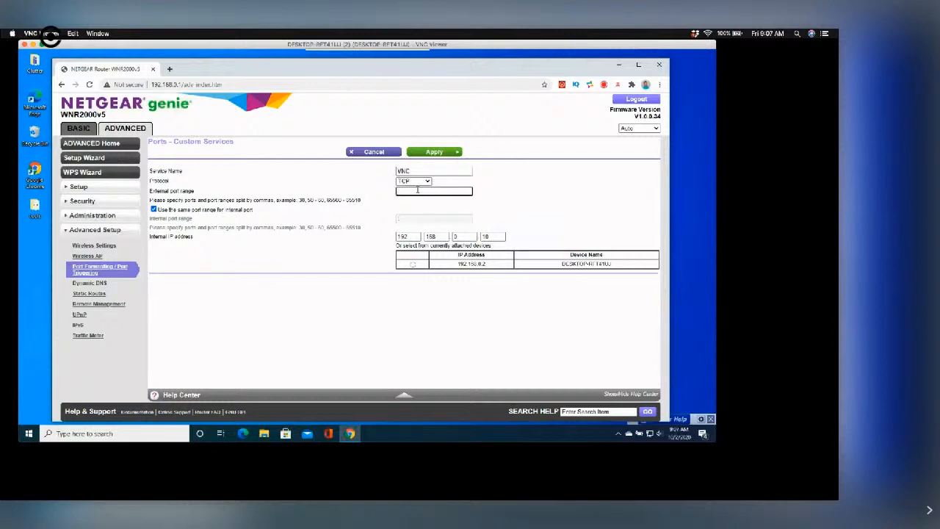
text(59)
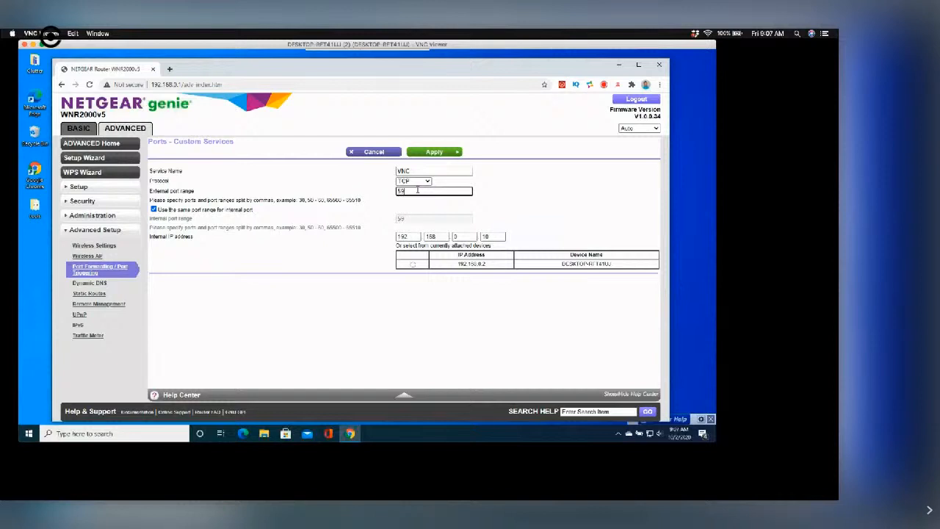
text(901)
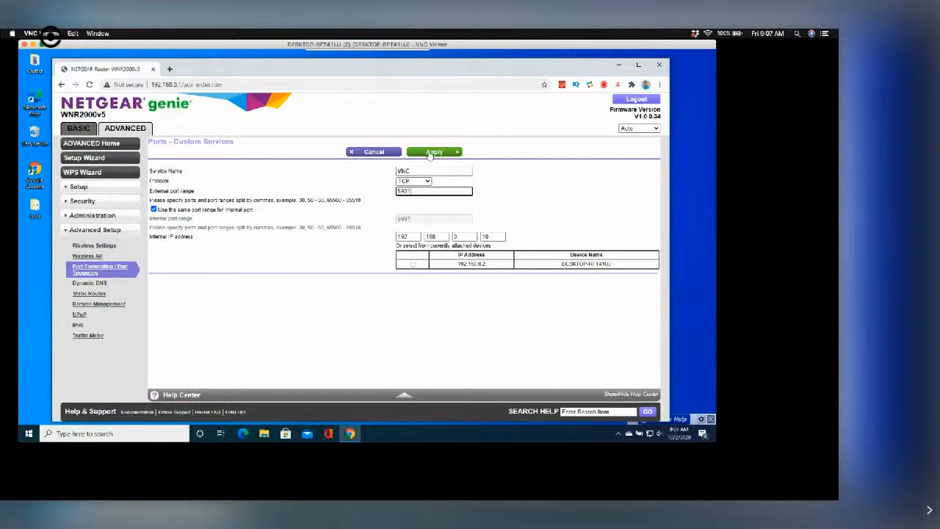
click(434, 152)
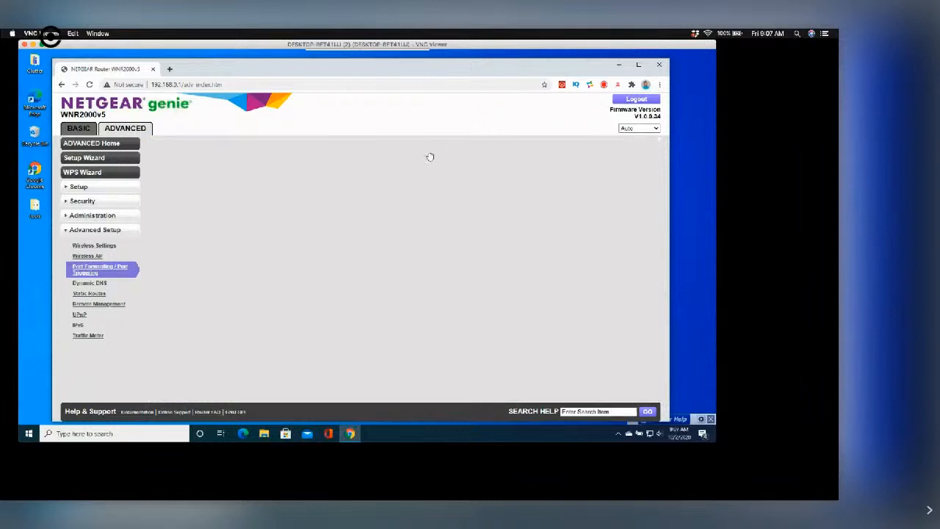
Review the reloaded Port Forwarding table showing the VNC rule on port 5901
click(100, 269)
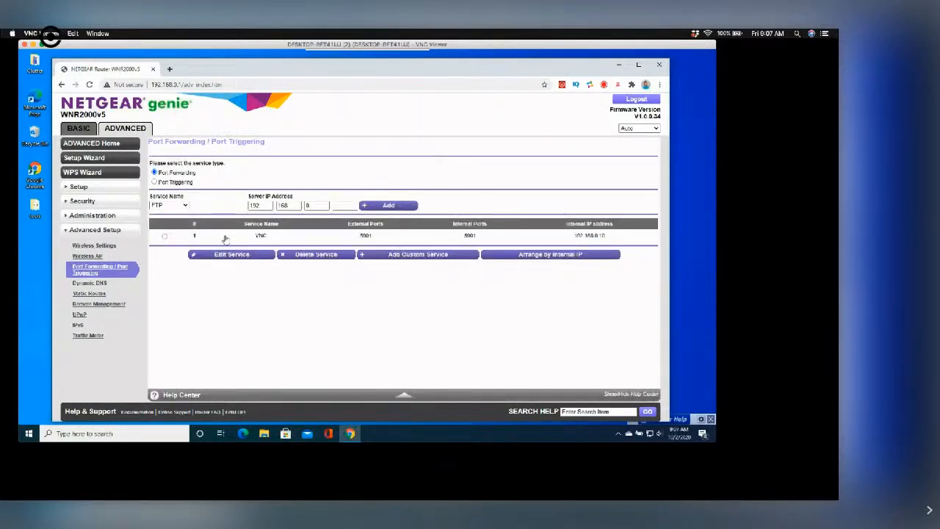
mouse_move(246, 238)
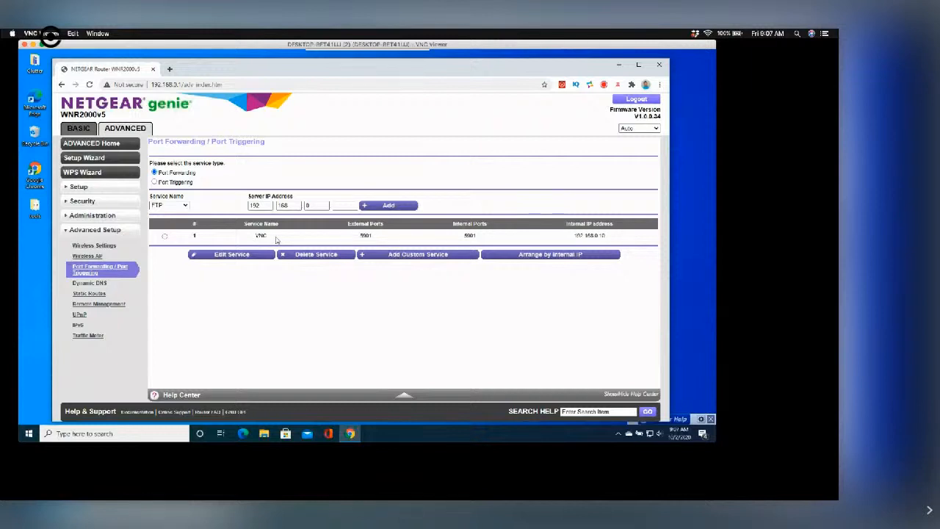
mouse_move(245, 335)
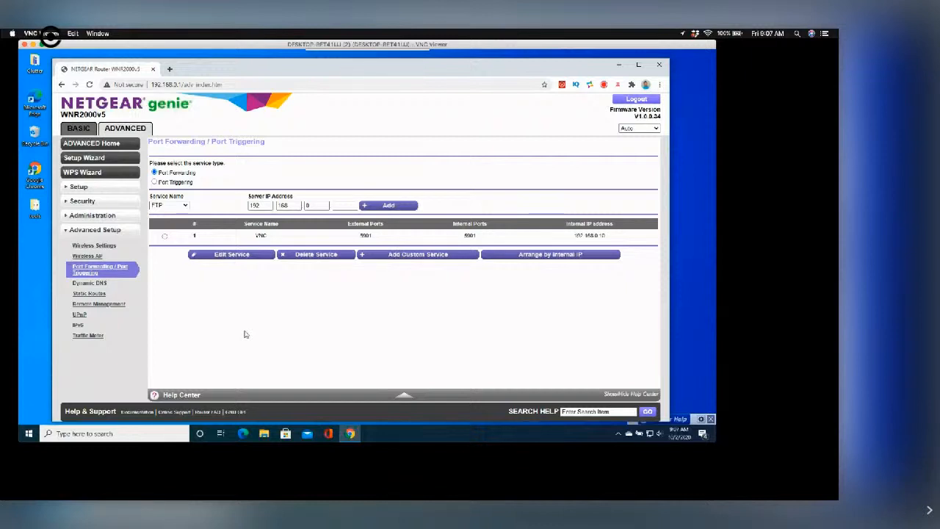
mouse_move(247, 322)
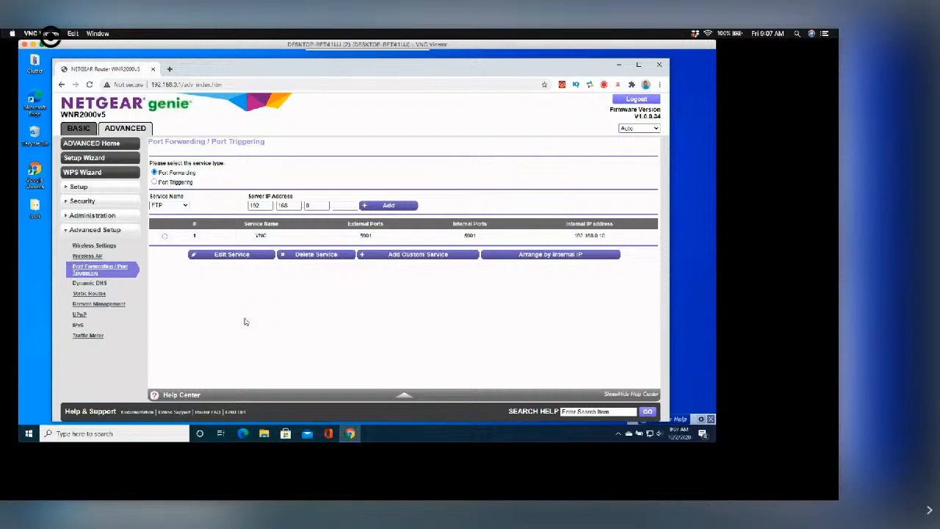
mouse_move(302, 252)
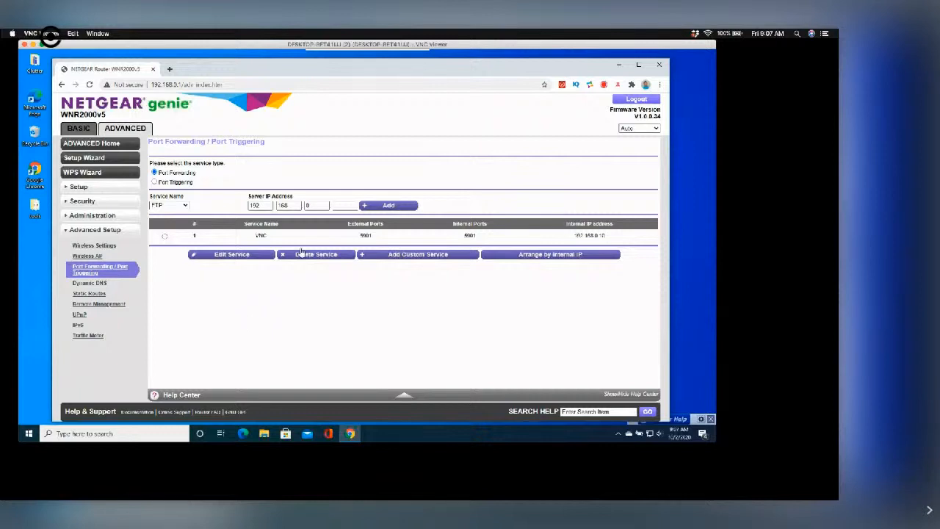
mouse_move(365, 241)
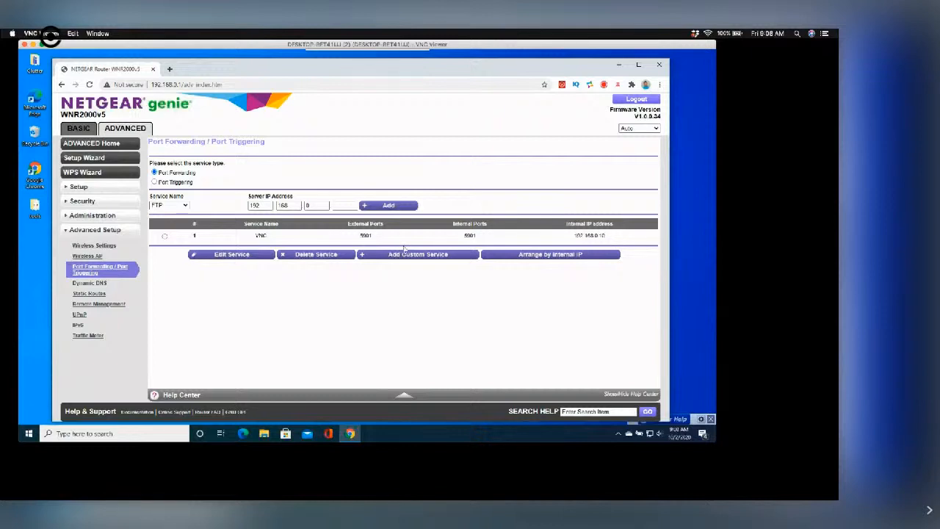
mouse_move(274, 326)
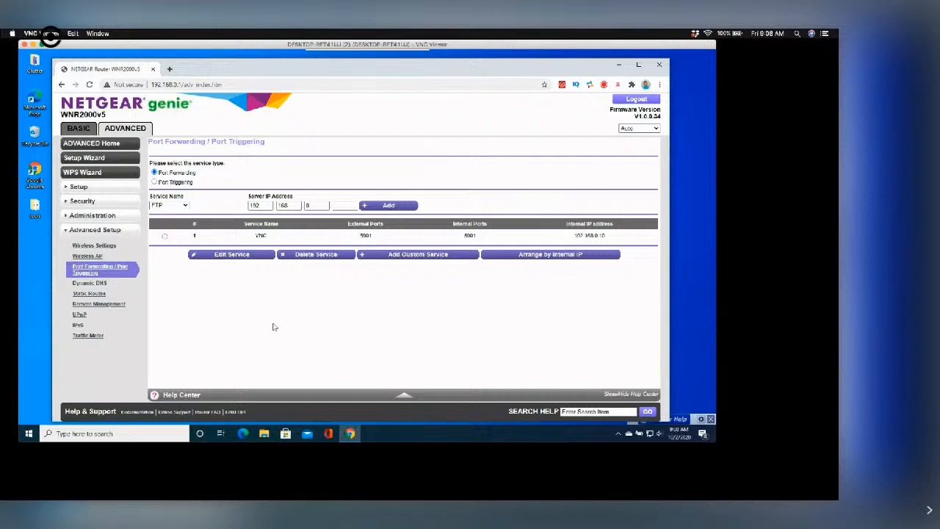
mouse_move(232, 189)
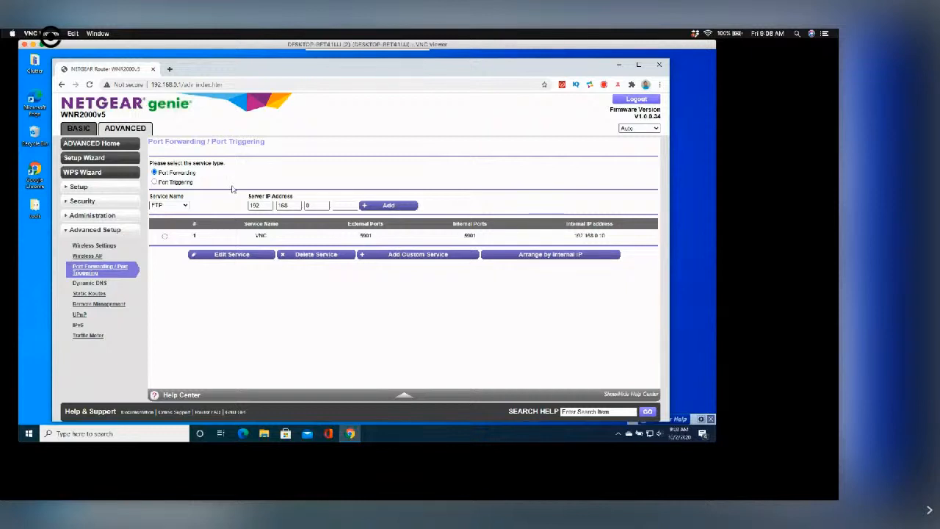
mouse_move(291, 111)
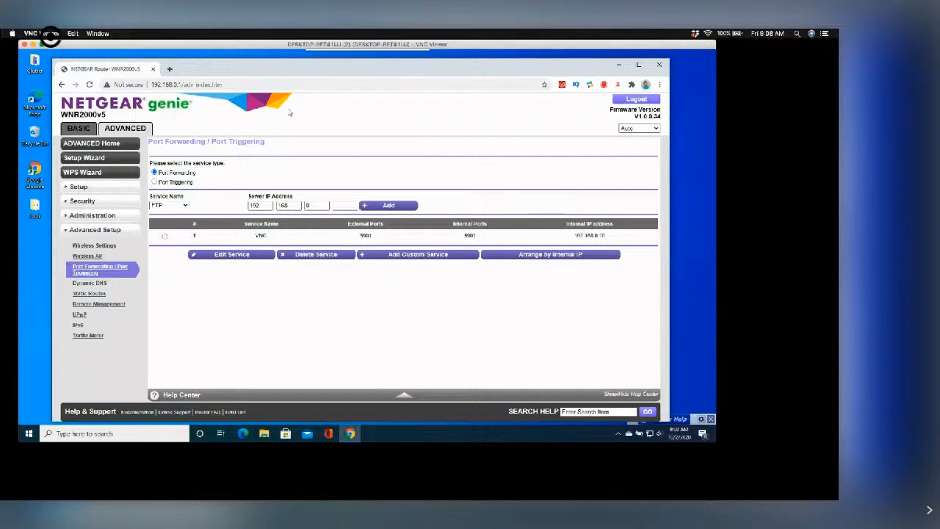
click(185, 206)
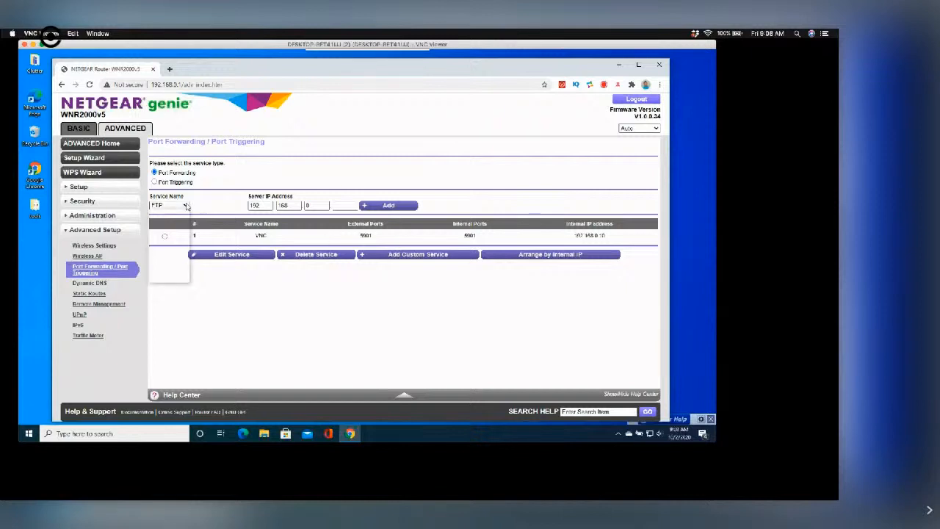
click(169, 206)
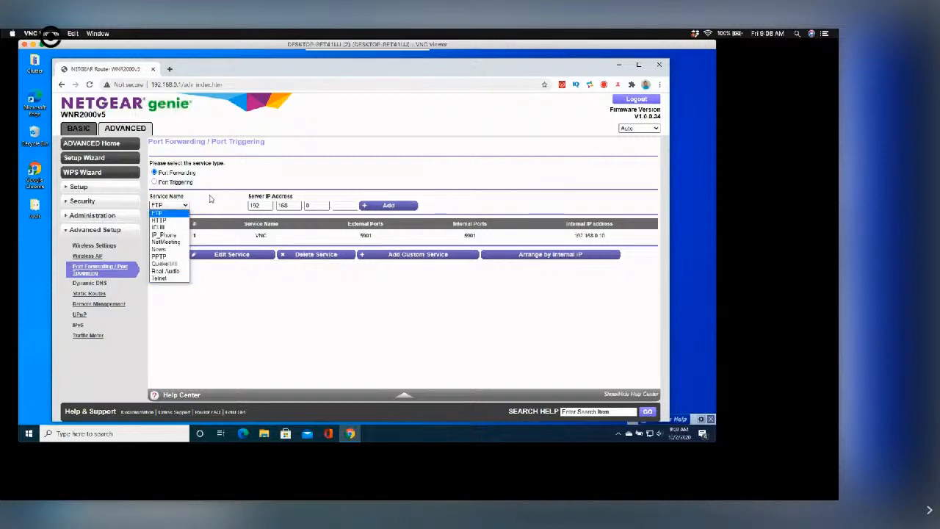
click(155, 211)
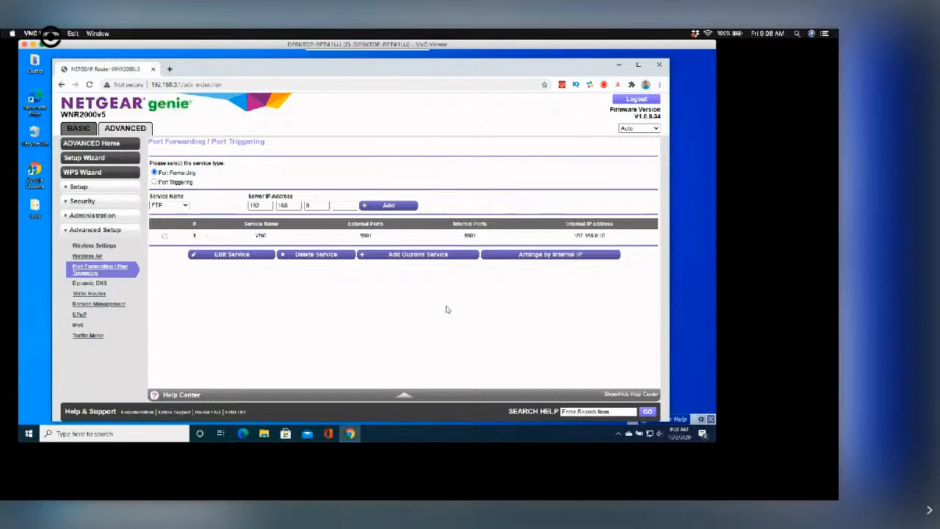
mouse_move(225, 373)
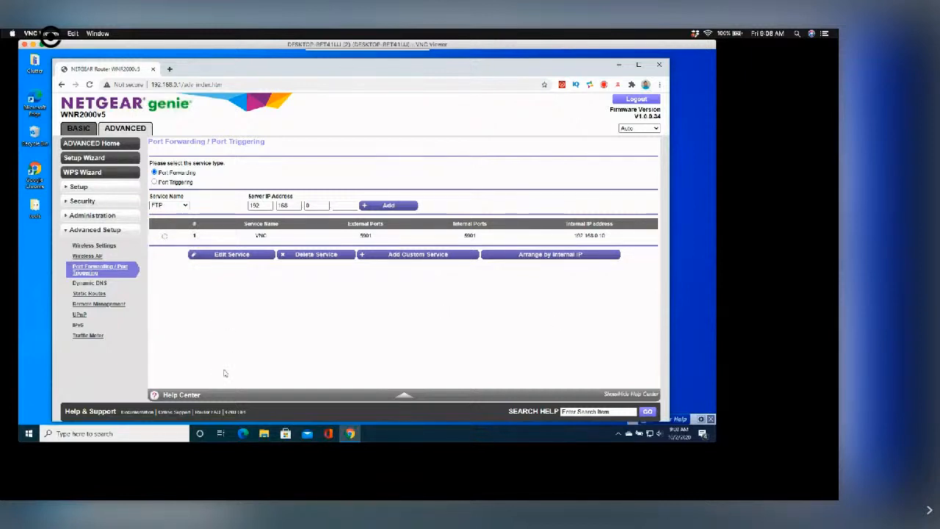
mouse_move(176, 307)
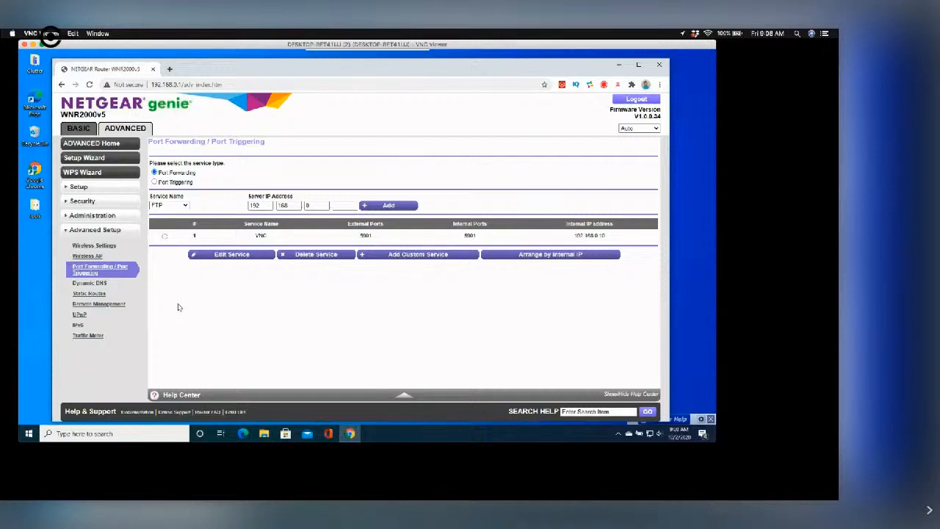
mouse_move(189, 309)
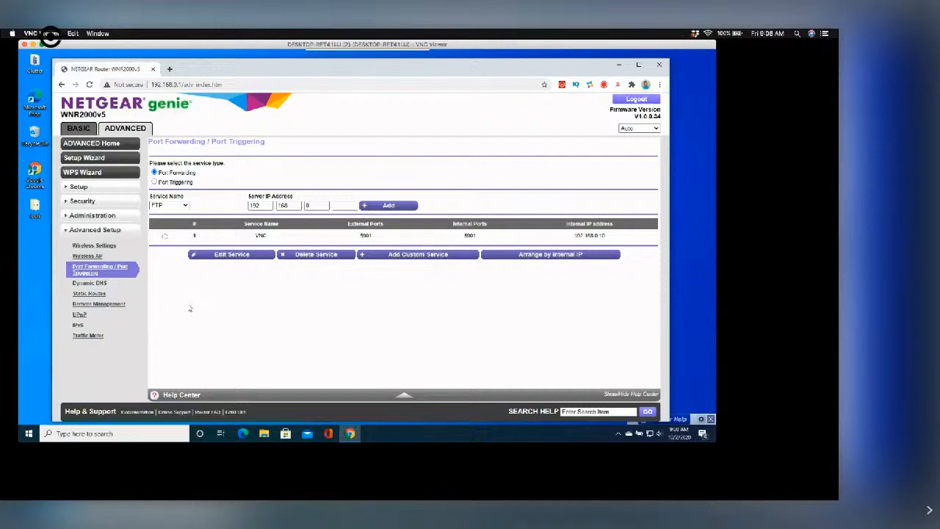
mouse_move(221, 323)
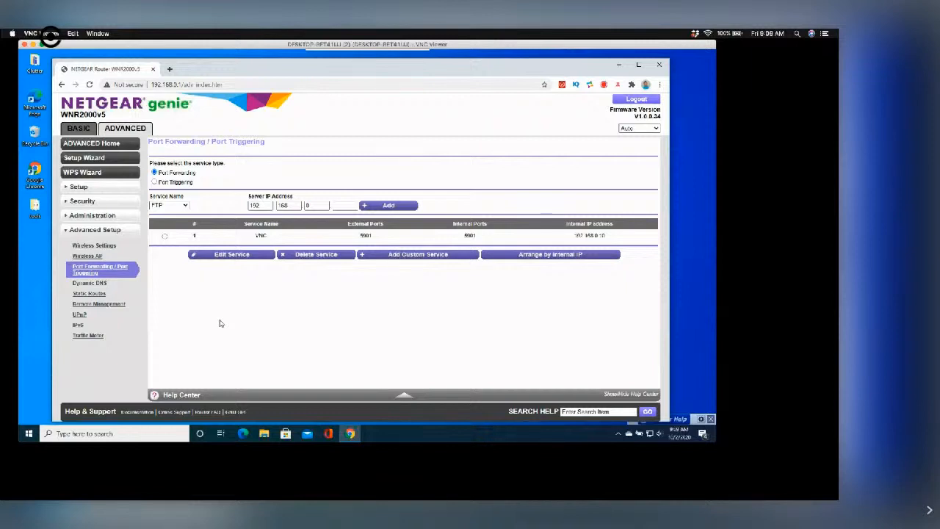
mouse_move(331, 308)
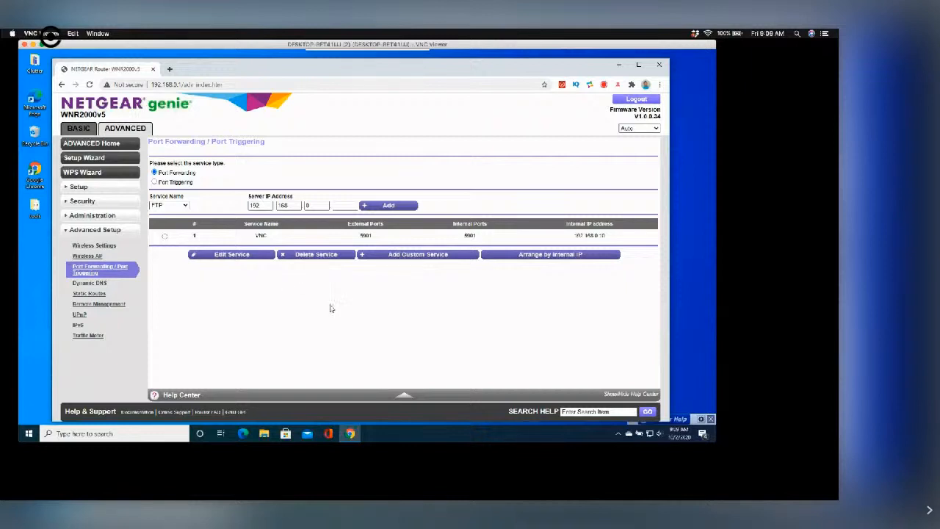
mouse_move(330, 316)
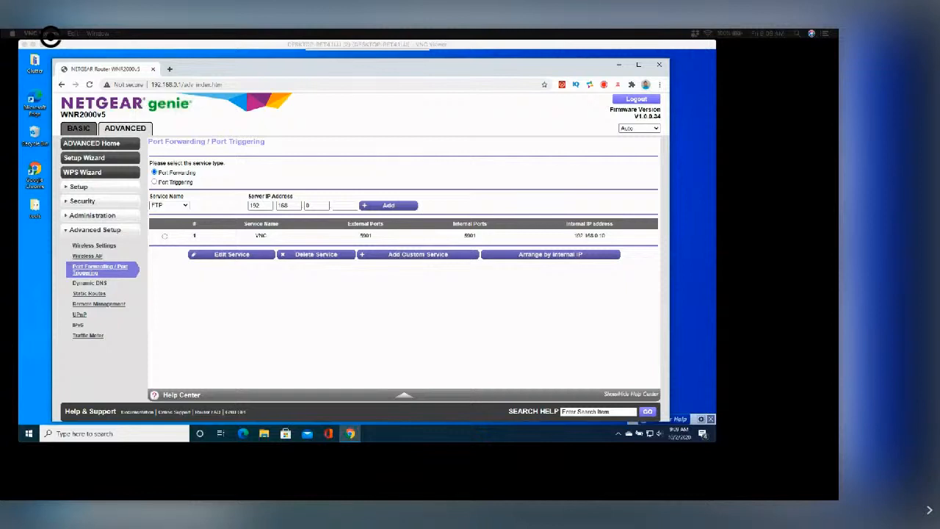
mouse_move(268, 192)
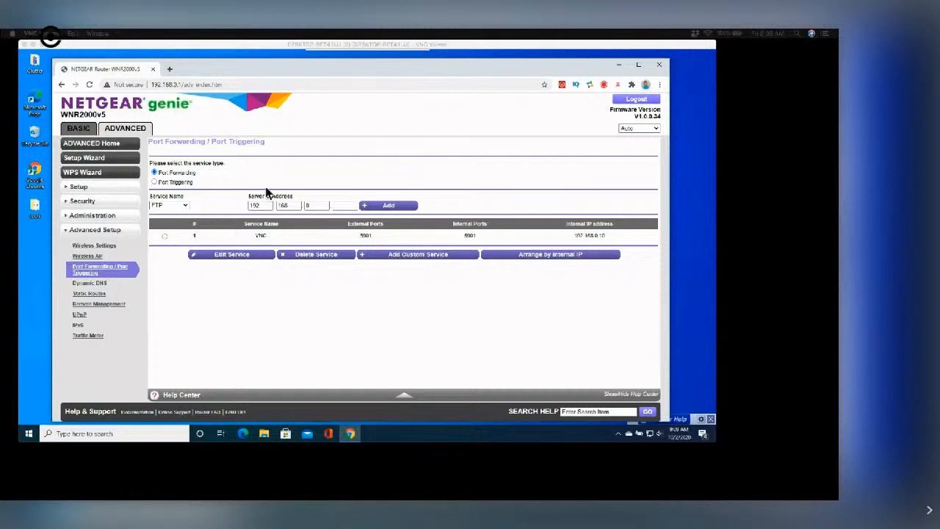